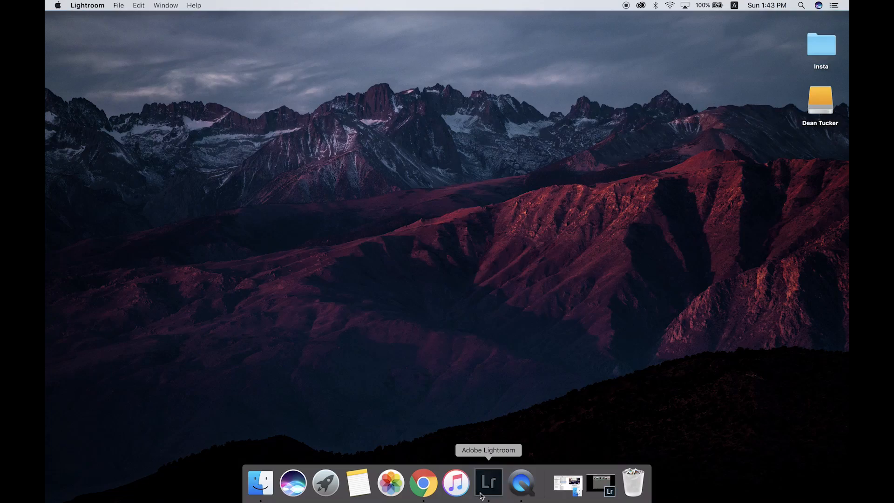
# Launch Lightroom, enter Develop, and load the sunset pier silhouette photo from the filmstrip.
pyautogui.click(488, 487)
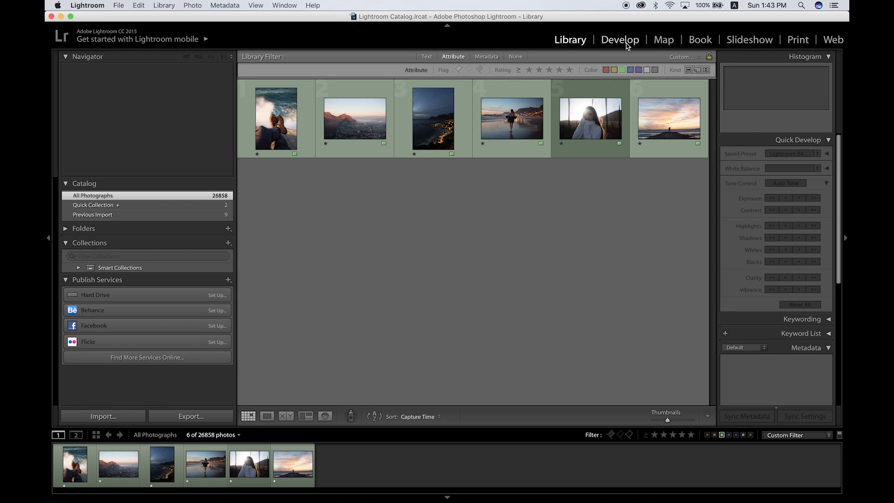
pyautogui.click(620, 40)
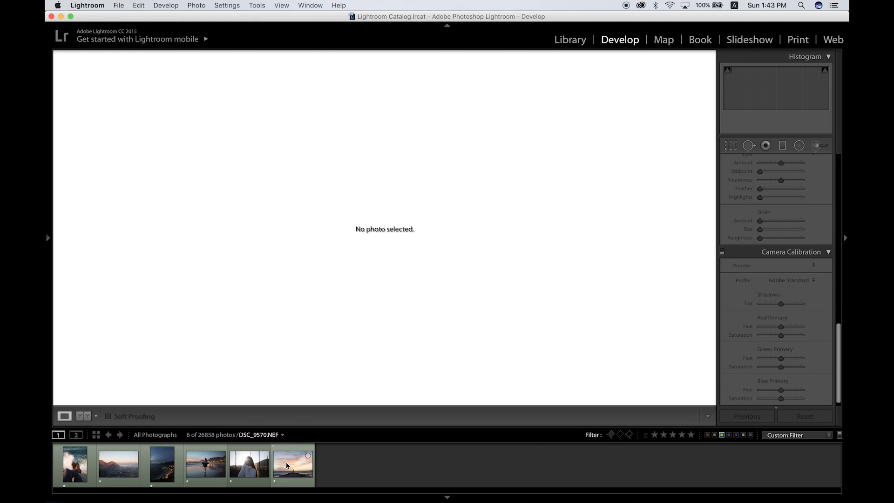
pyautogui.click(292, 467)
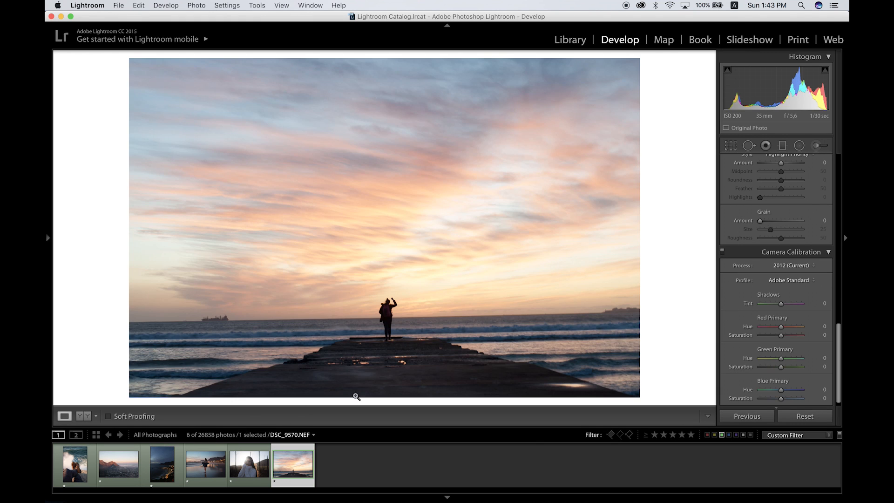
pyautogui.moveTo(420, 359)
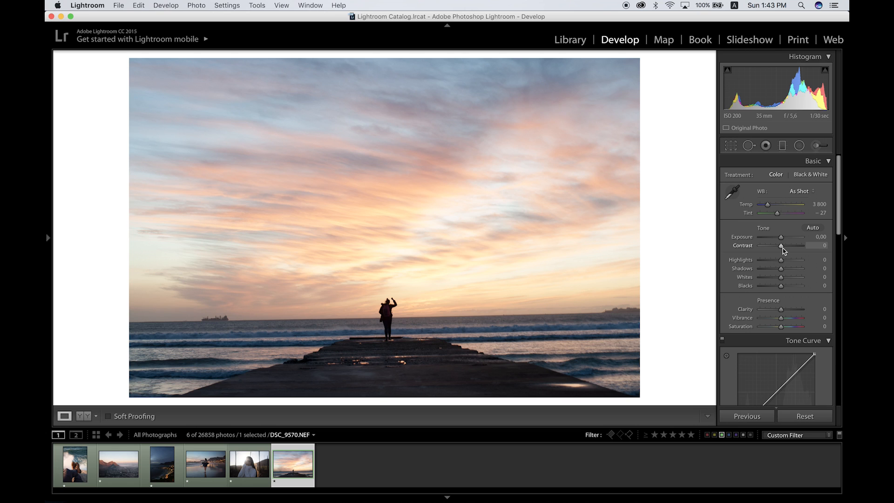
pyautogui.moveTo(775, 261)
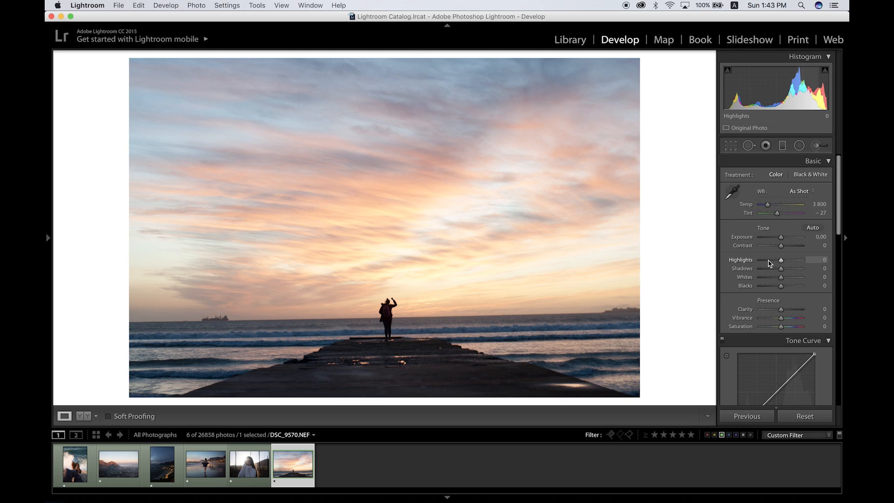
# Set Highlights to -58, Blacks to -44 and Whites to +36, trying then resetting Shadows.
pyautogui.moveTo(788, 259); pyautogui.dragTo(772, 260)
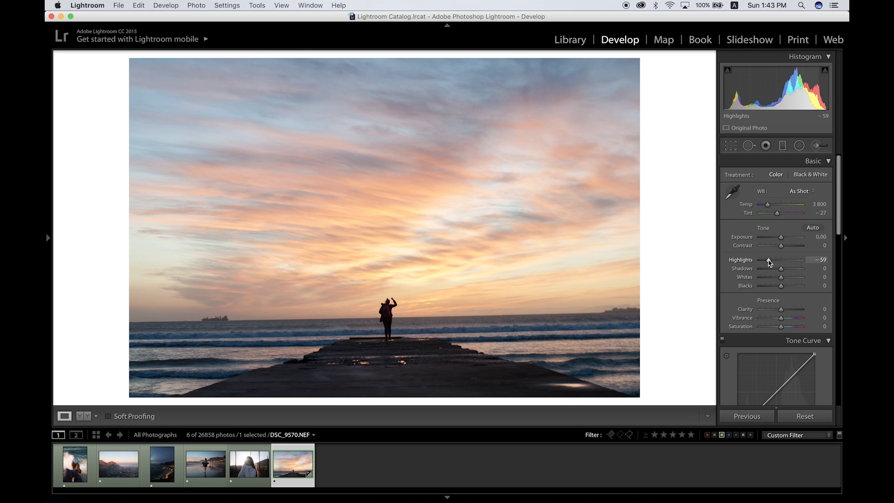
pyautogui.moveTo(784, 260); pyautogui.dragTo(786, 259)
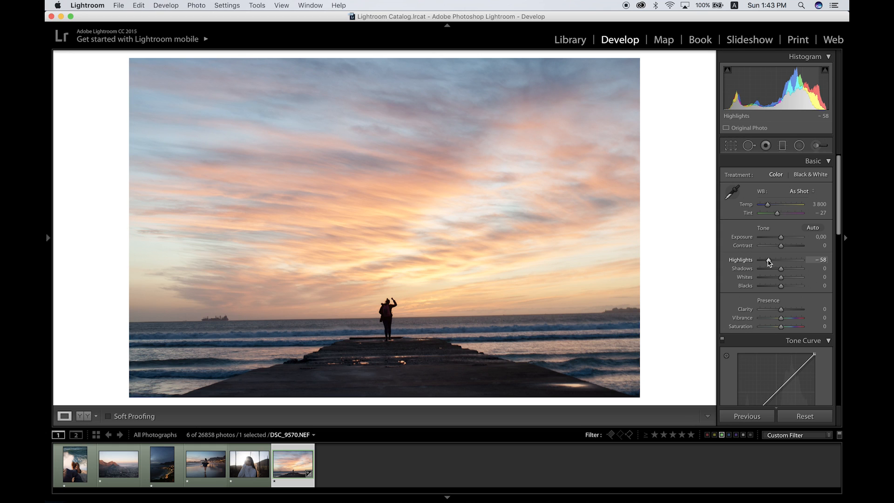
pyautogui.moveTo(786, 270)
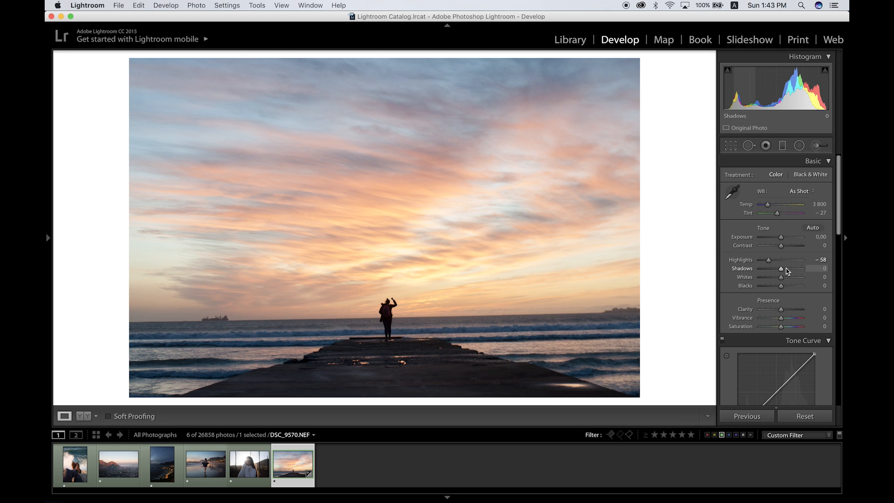
pyautogui.moveTo(782, 269); pyautogui.dragTo(791, 269)
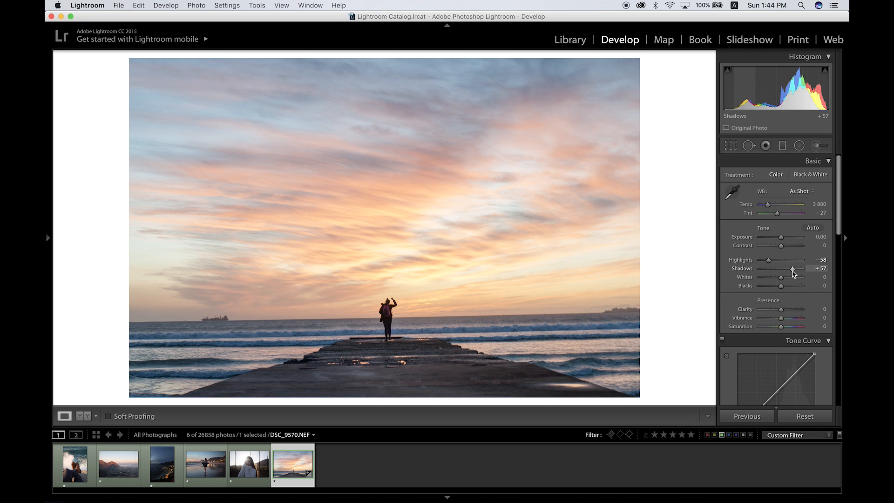
pyautogui.moveTo(792, 269); pyautogui.dragTo(782, 268)
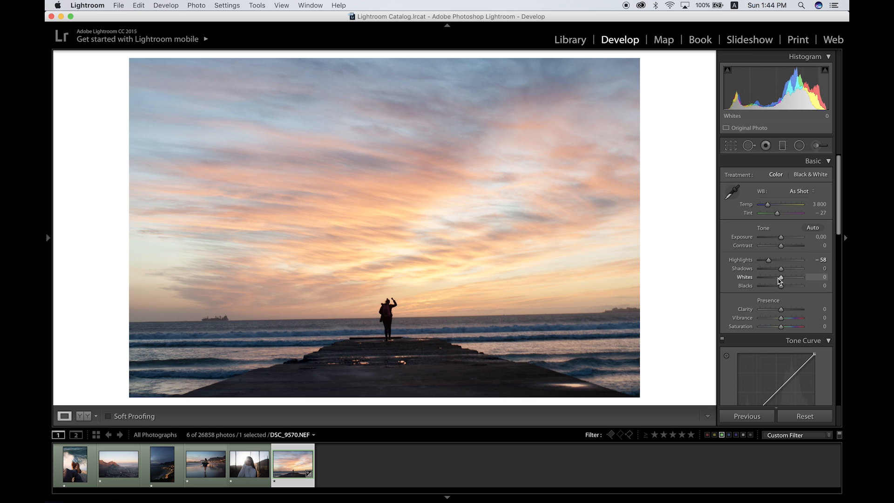
pyautogui.moveTo(781, 285); pyautogui.dragTo(772, 285)
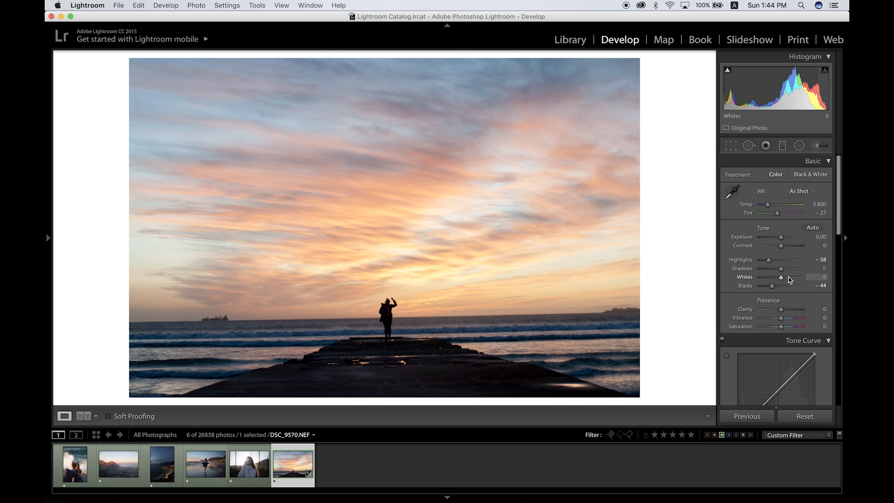
pyautogui.moveTo(781, 277); pyautogui.dragTo(789, 277)
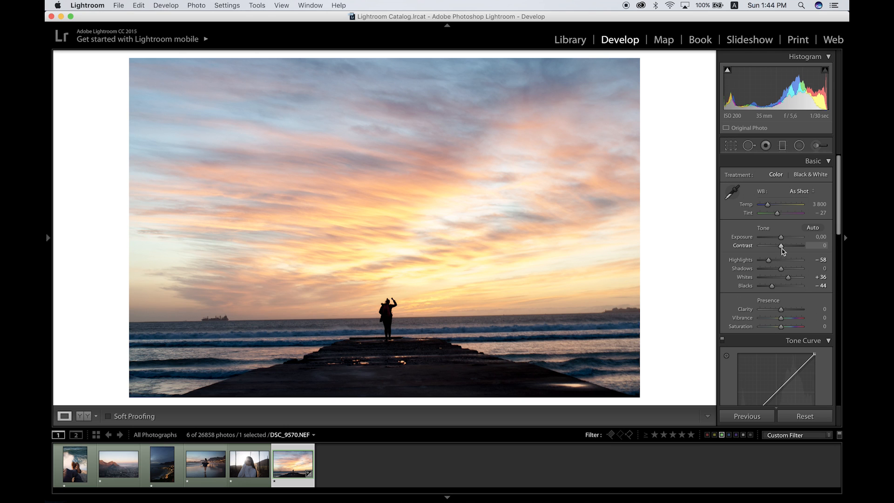
# Raise Contrast to +26 and push Clarity up to +100 to preview it.
pyautogui.moveTo(781, 245); pyautogui.dragTo(787, 245)
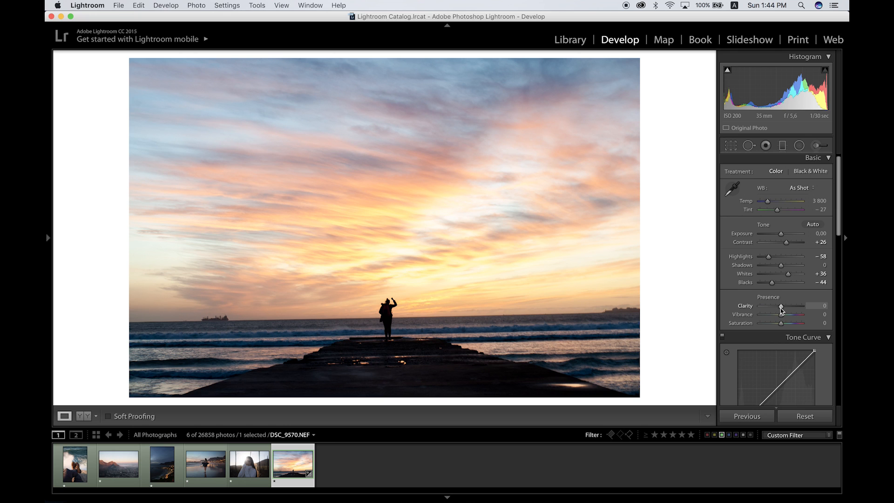
pyautogui.moveTo(780, 306); pyautogui.dragTo(785, 305)
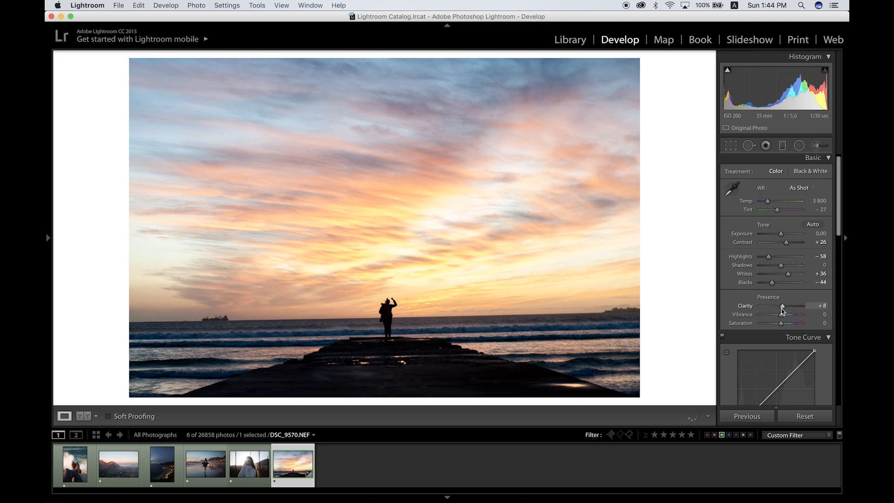
pyautogui.moveTo(783, 305); pyautogui.dragTo(784, 305)
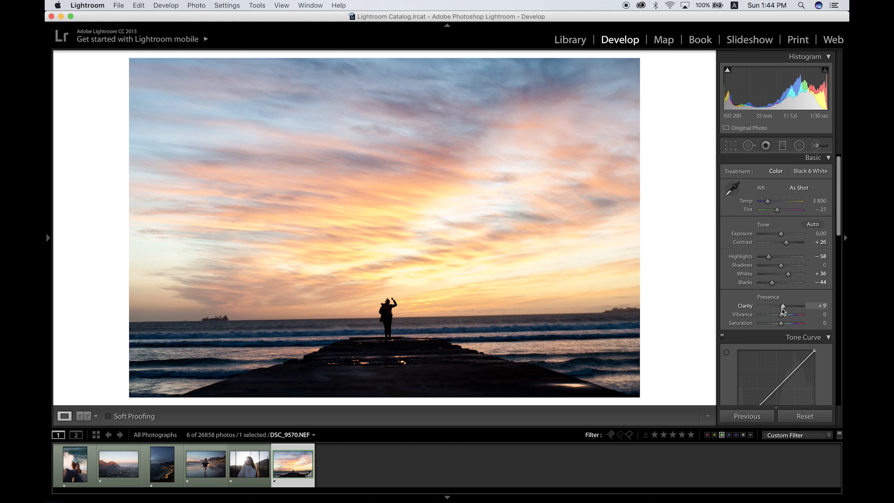
pyautogui.moveTo(782, 306); pyautogui.dragTo(797, 307)
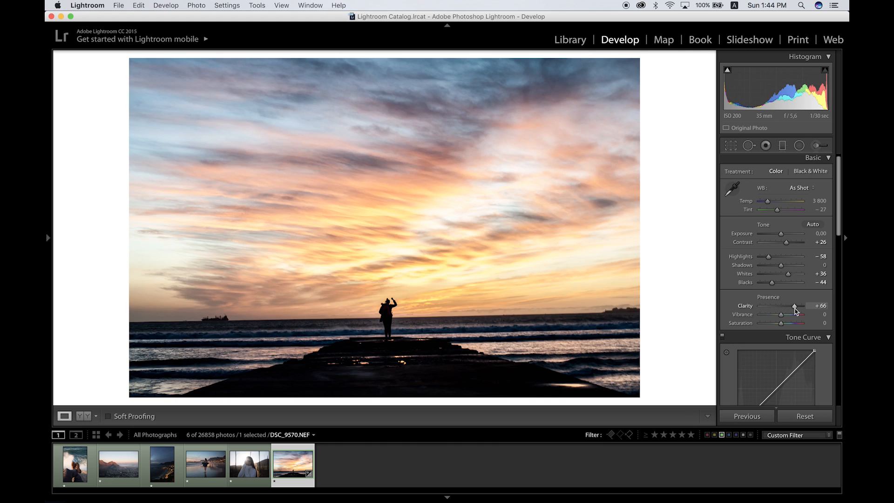
pyautogui.moveTo(794, 305); pyautogui.dragTo(802, 305)
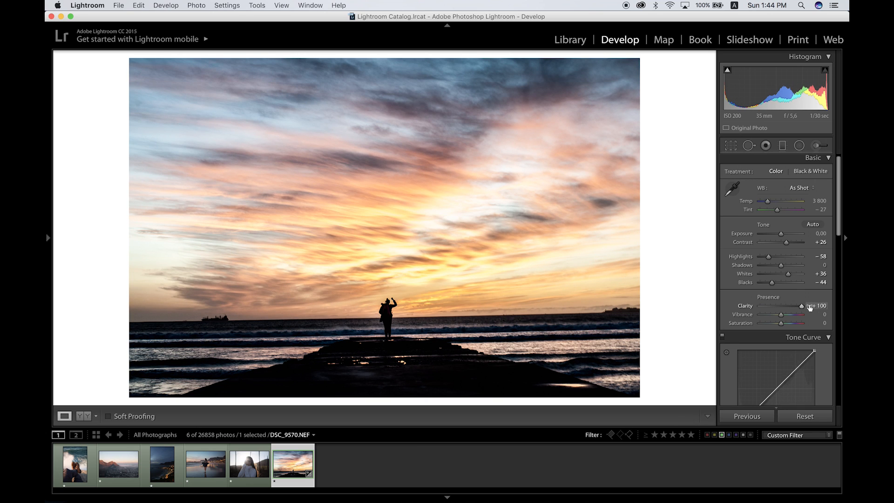
# Reset Clarity, try -15, and settle it at a slight +6.
pyautogui.moveTo(804, 305); pyautogui.dragTo(782, 305)
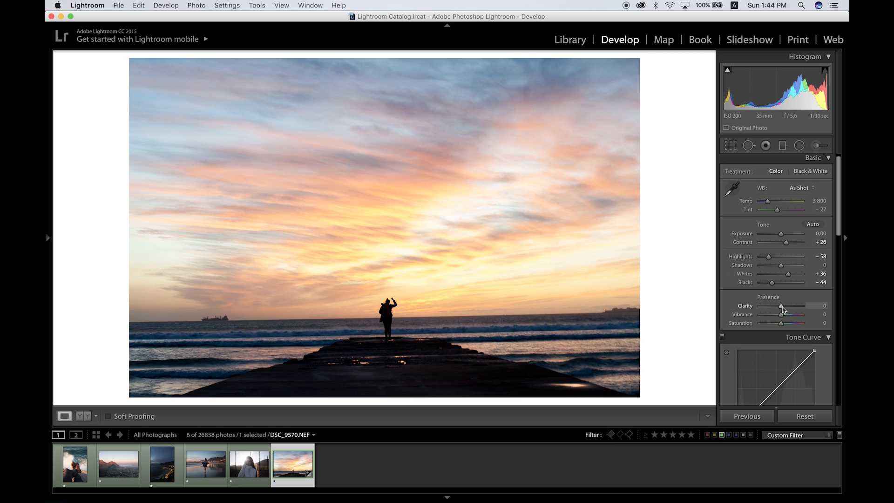
pyautogui.moveTo(780, 306); pyautogui.dragTo(784, 306)
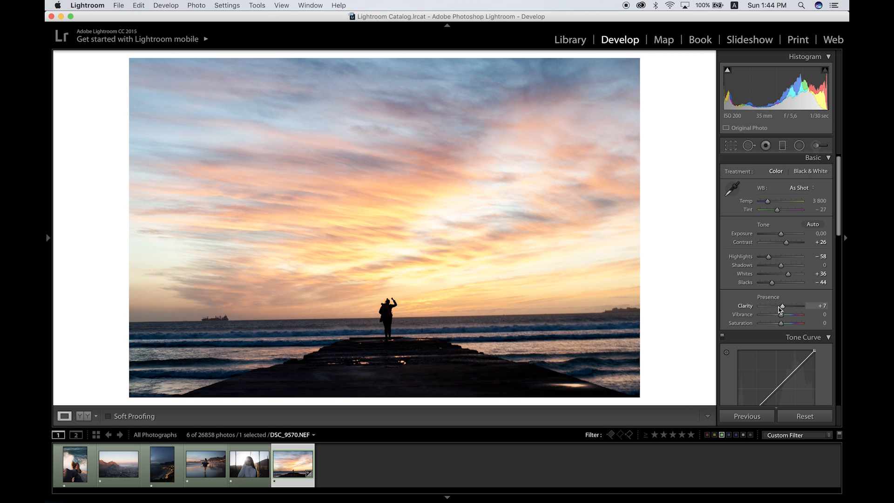
pyautogui.moveTo(782, 305); pyautogui.dragTo(777, 305)
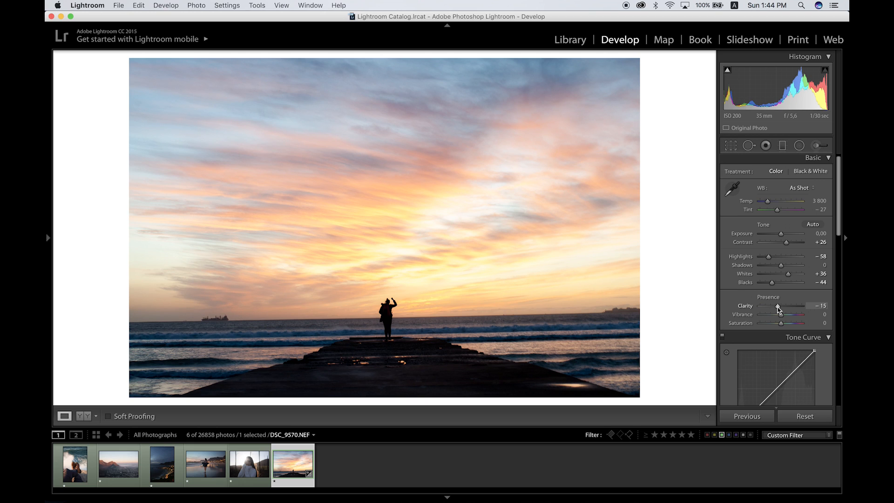
pyautogui.moveTo(783, 309)
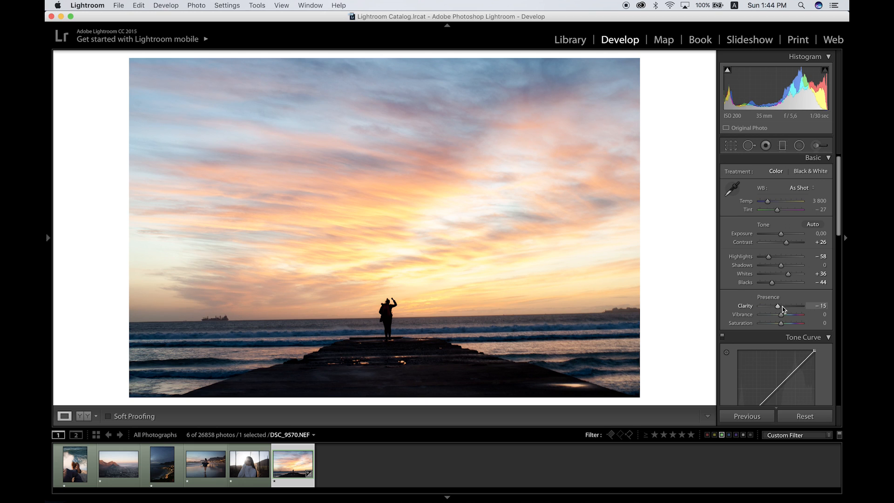
pyautogui.moveTo(778, 306); pyautogui.dragTo(782, 305)
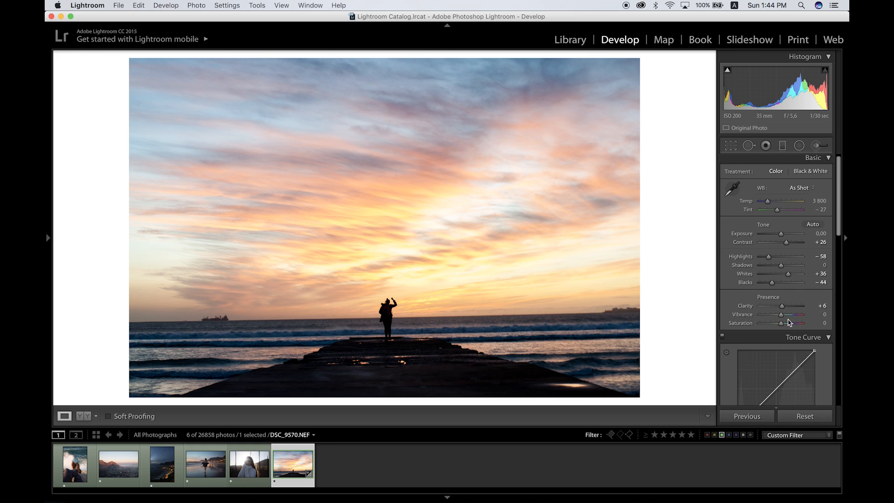
# Set Vibrance to +32, then try Saturation at +57 and return it to 0.
pyautogui.moveTo(781, 315); pyautogui.dragTo(794, 314)
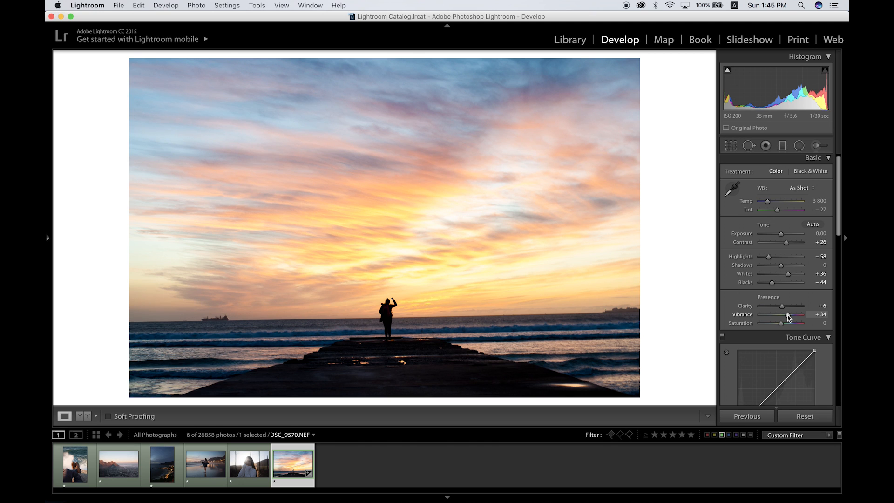
pyautogui.moveTo(790, 314); pyautogui.dragTo(785, 314)
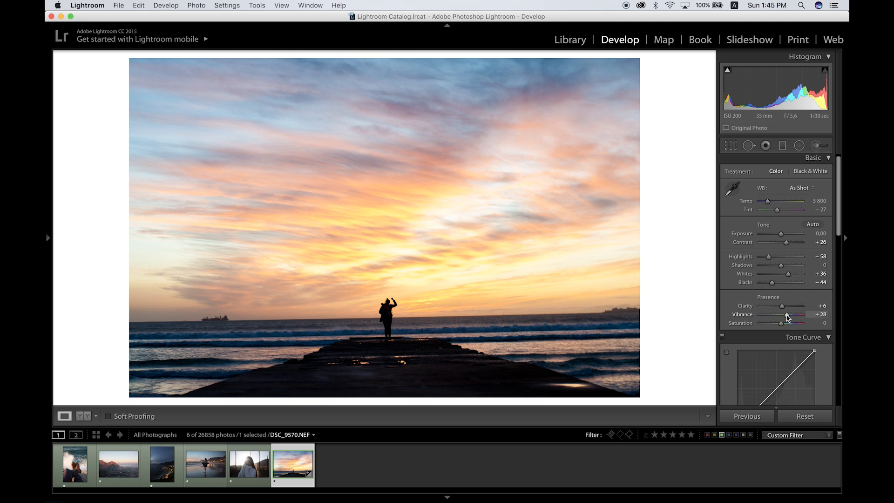
pyautogui.moveTo(789, 314); pyautogui.dragTo(793, 314)
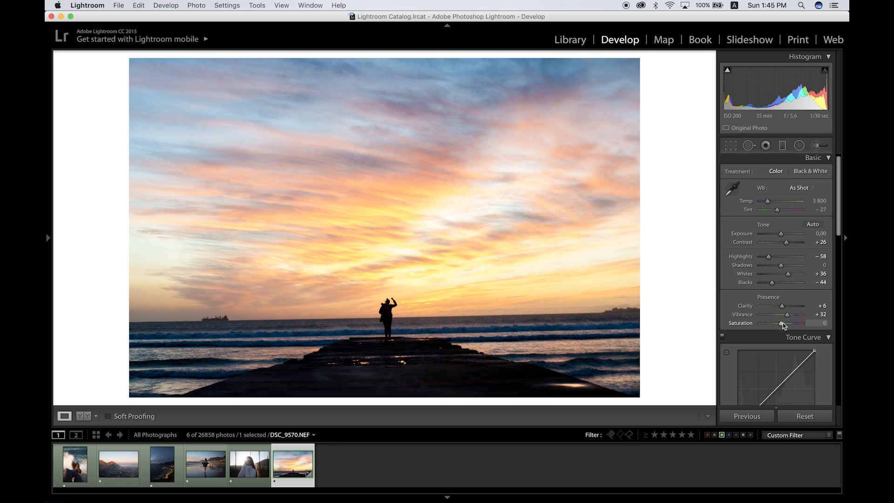
pyautogui.moveTo(791, 318)
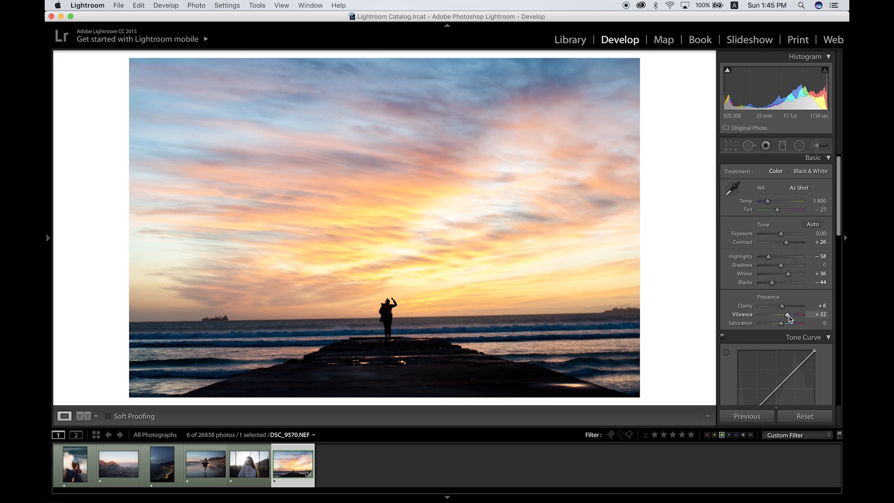
pyautogui.moveTo(784, 326)
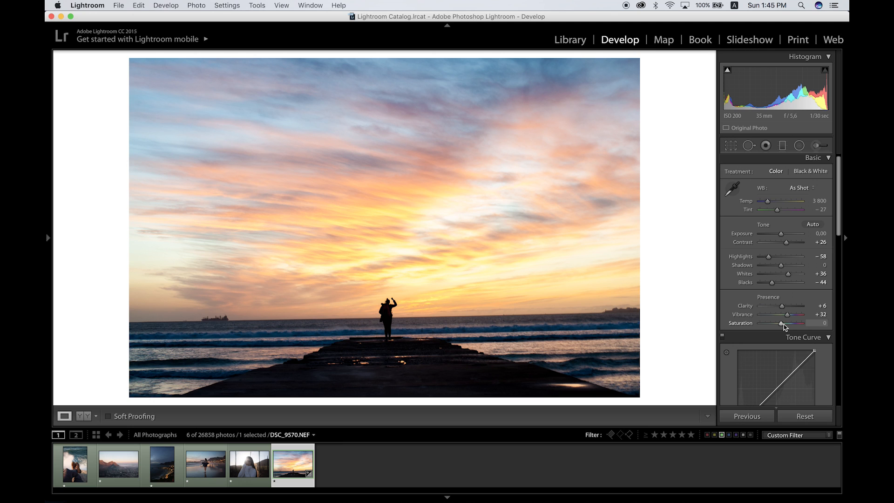
pyautogui.moveTo(781, 323); pyautogui.dragTo(793, 323)
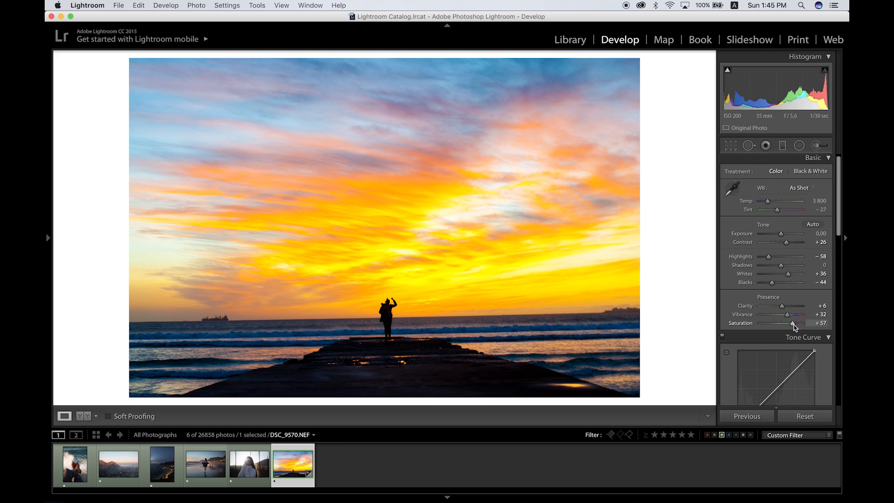
pyautogui.moveTo(813, 323); pyautogui.dragTo(781, 323)
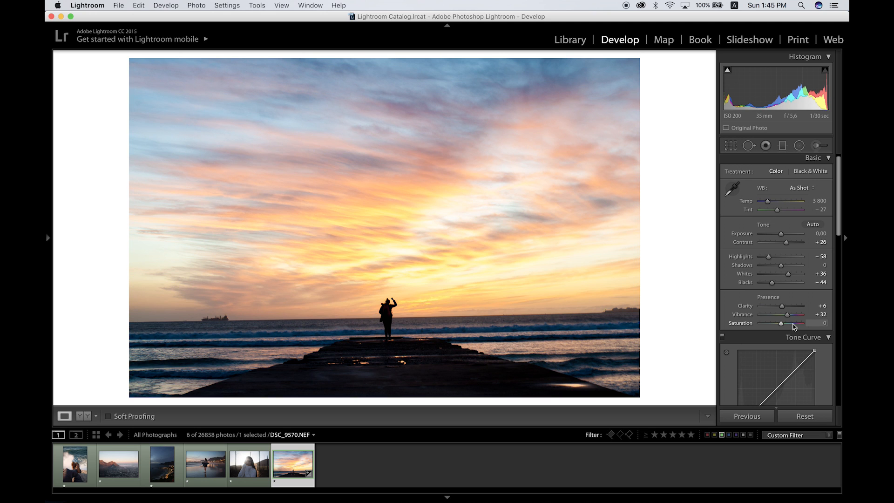
pyautogui.moveTo(838, 225)
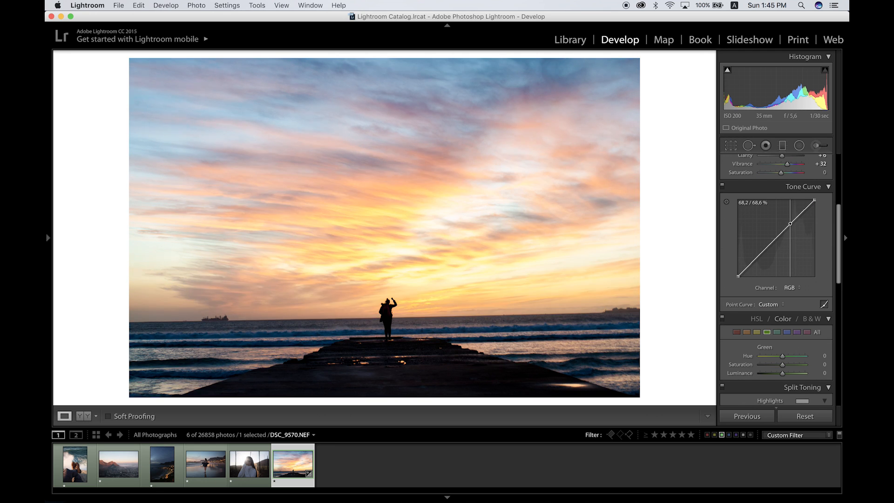
# Shape the RGB tone curve into an S, adjusting the black point and shadow levels.
pyautogui.moveTo(790, 222); pyautogui.dragTo(782, 219)
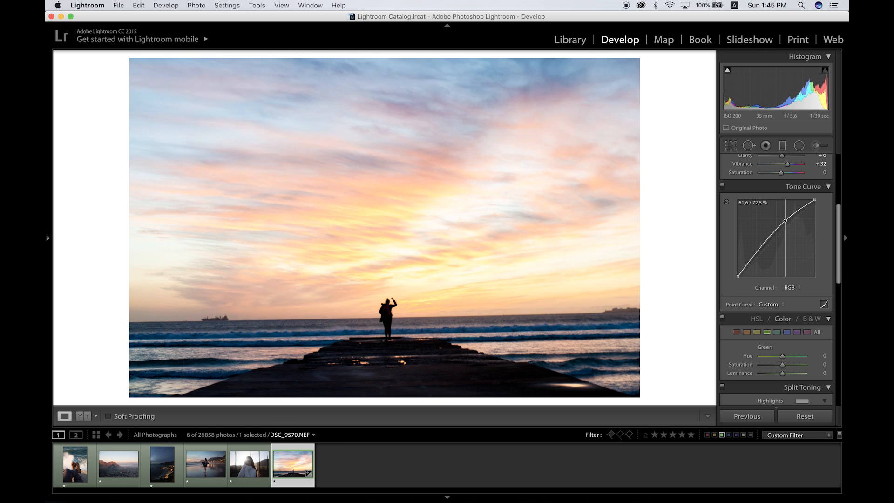
pyautogui.moveTo(785, 218); pyautogui.dragTo(756, 249)
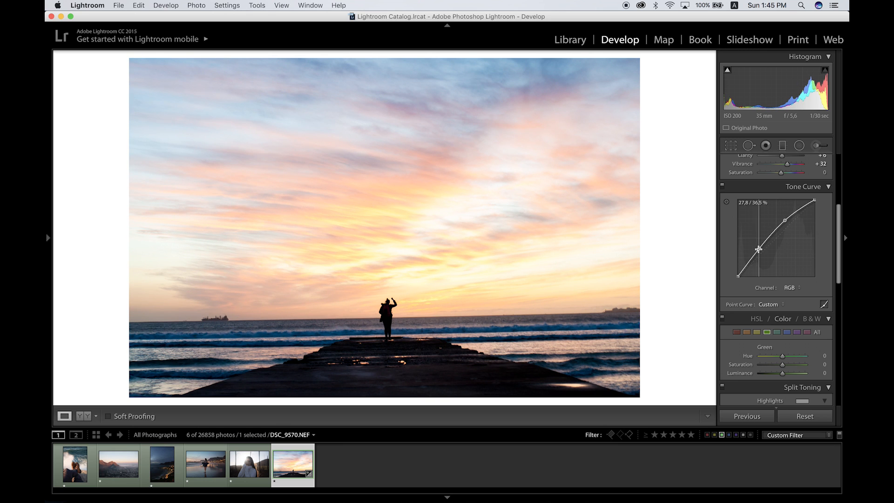
pyautogui.moveTo(776, 248); pyautogui.dragTo(775, 261)
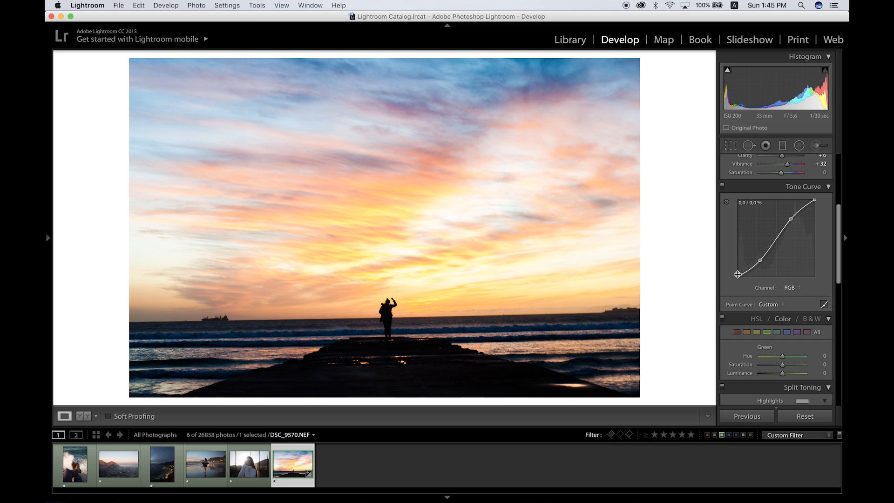
pyautogui.moveTo(741, 273); pyautogui.dragTo(741, 268)
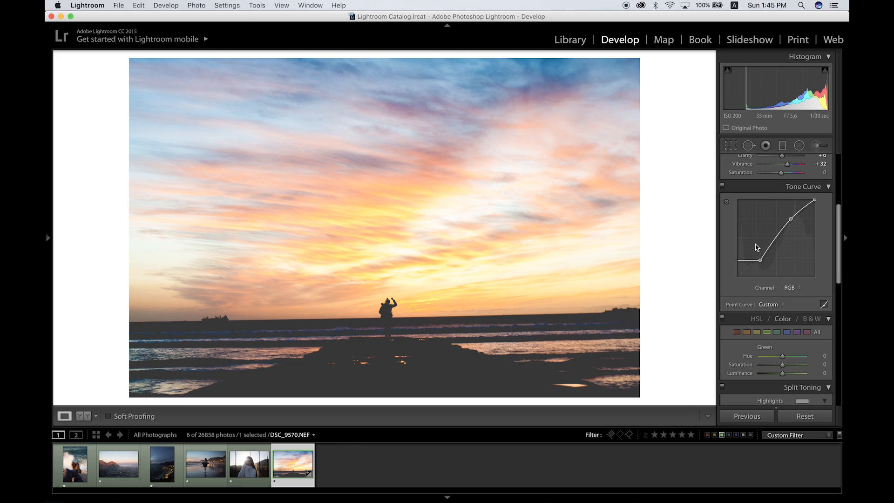
pyautogui.moveTo(758, 260); pyautogui.dragTo(737, 269)
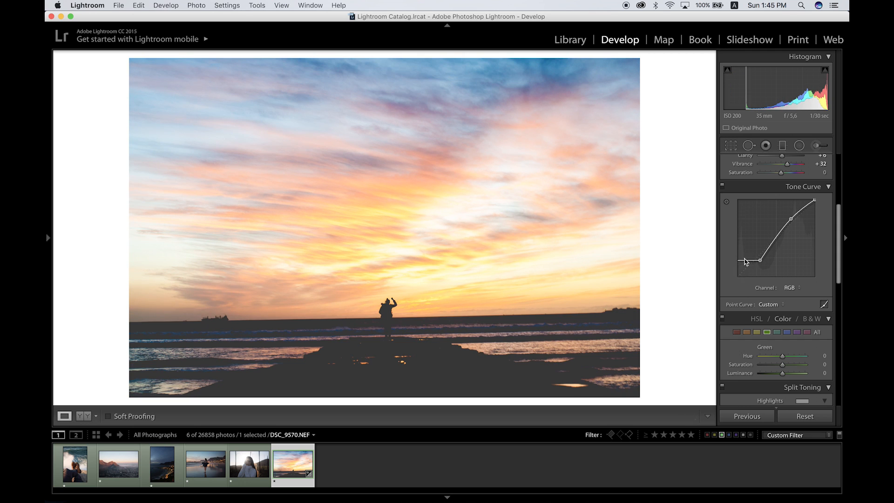
pyautogui.moveTo(759, 261); pyautogui.dragTo(736, 274)
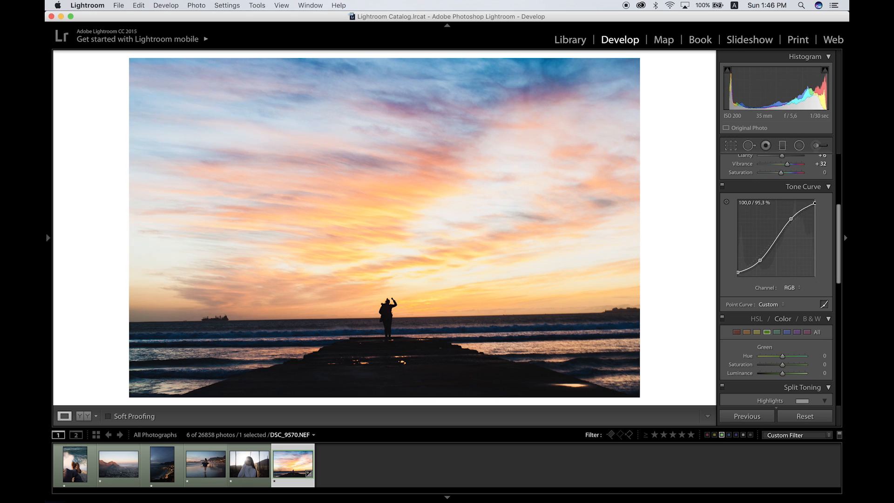
# Dim the brightest highlights, steepen the midtones, and darken the shadows slightly more.
pyautogui.moveTo(816, 200); pyautogui.dragTo(815, 202)
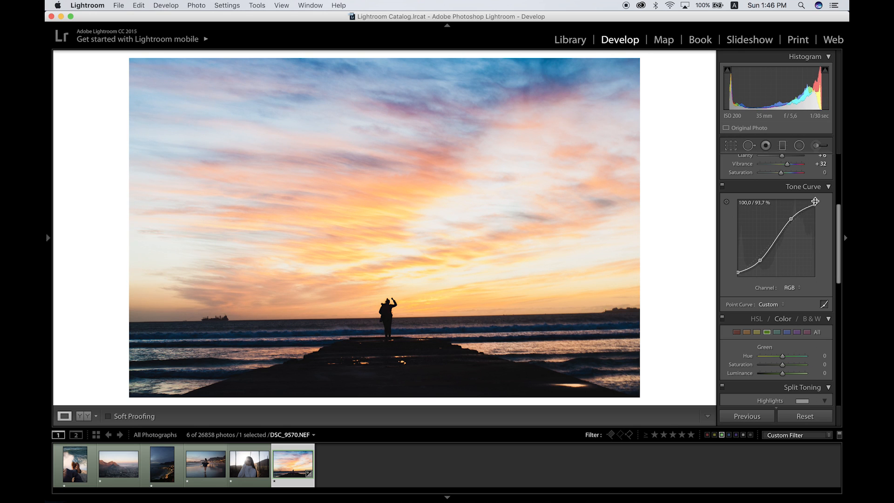
pyautogui.moveTo(729, 256)
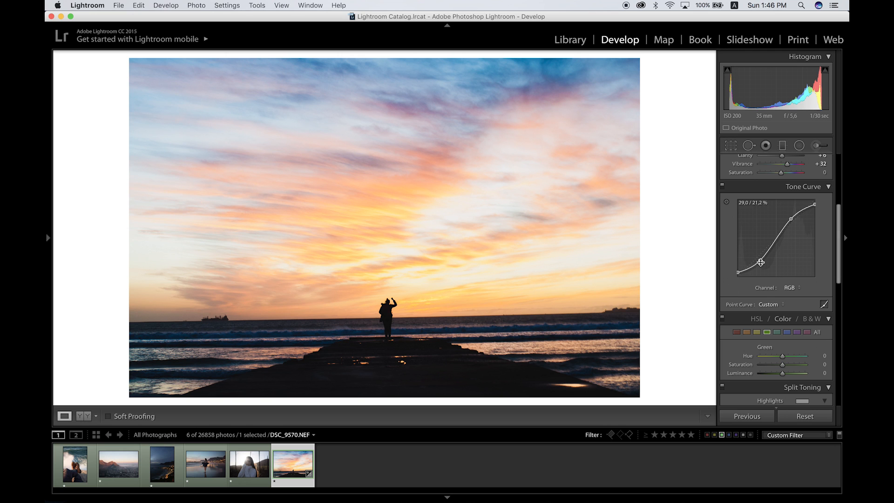
pyautogui.moveTo(761, 261); pyautogui.dragTo(760, 276)
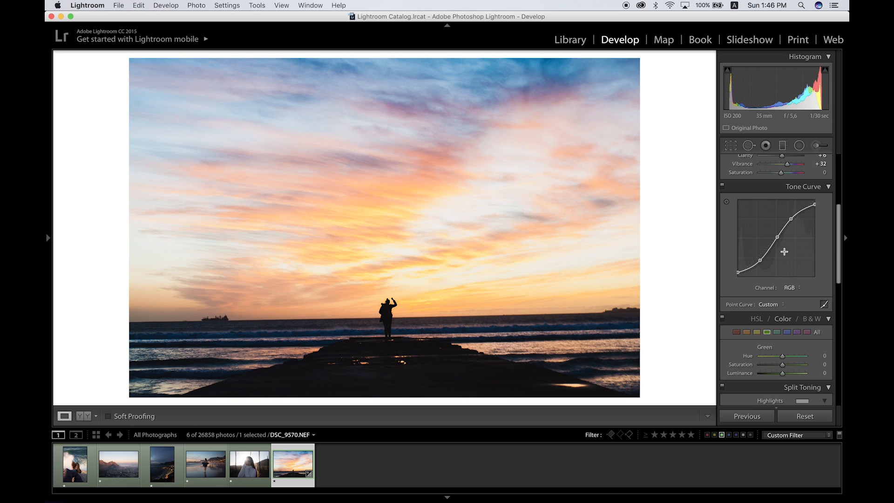
pyautogui.moveTo(784, 251); pyautogui.dragTo(759, 260)
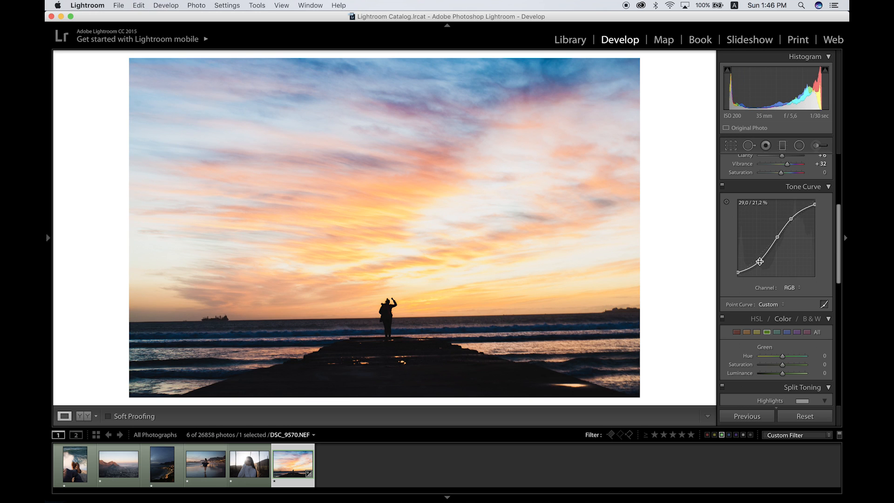
pyautogui.moveTo(760, 261); pyautogui.dragTo(760, 259)
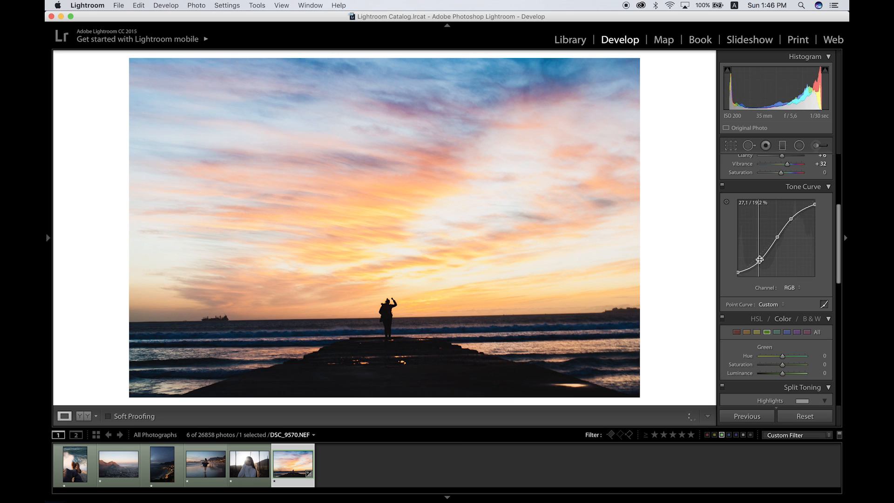
pyautogui.click(790, 287)
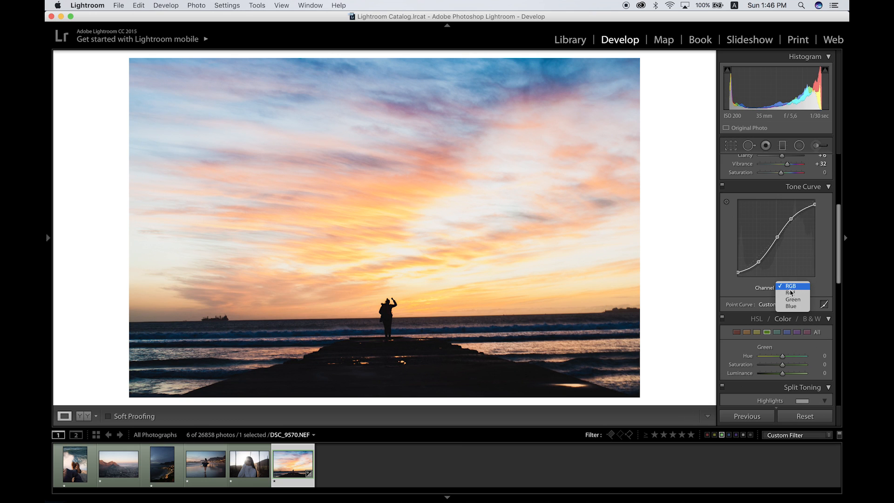
# Try a cooling Red-channel curve, revert it, and collapse the Tone Curve panel.
pyautogui.click(788, 293)
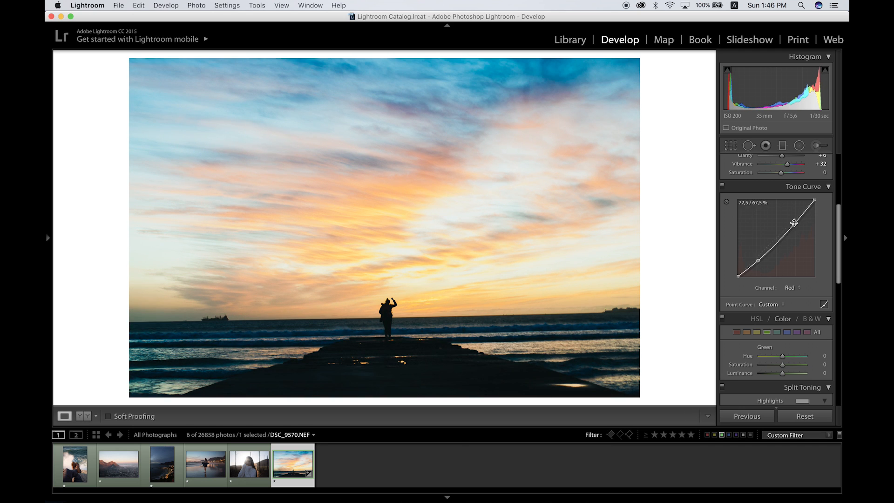
pyautogui.moveTo(793, 222); pyautogui.dragTo(789, 215)
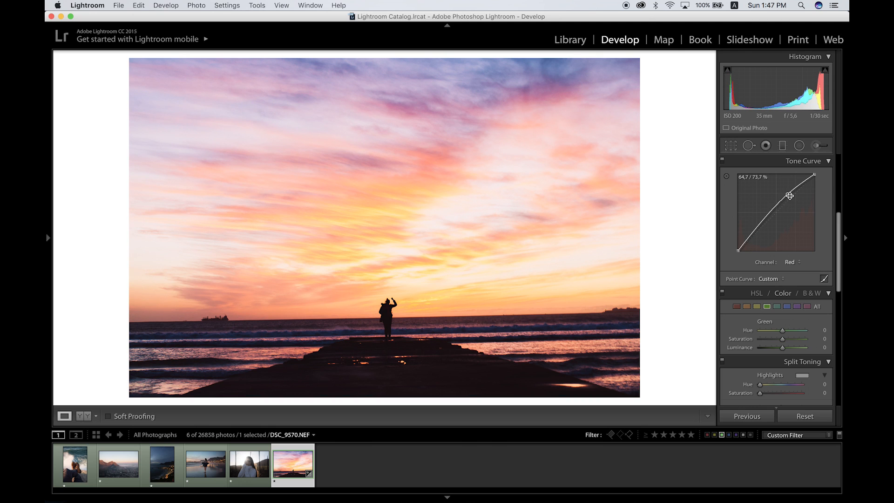
pyautogui.click(789, 261)
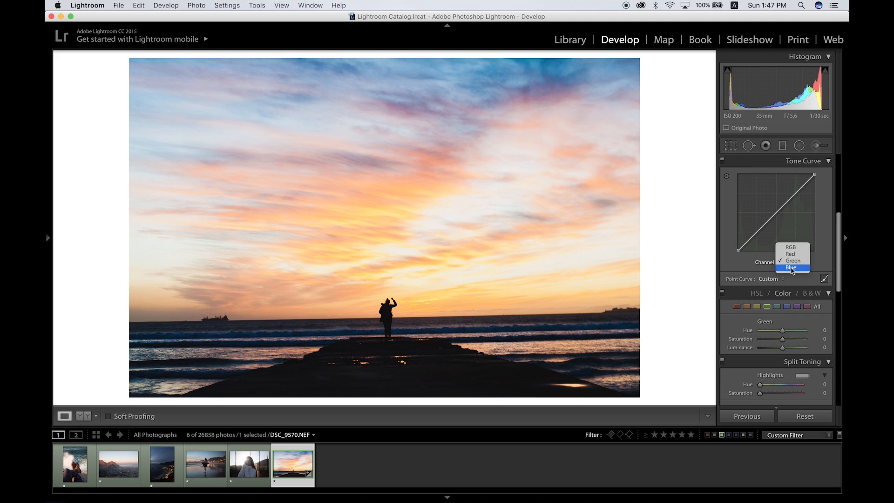
pyautogui.click(803, 178)
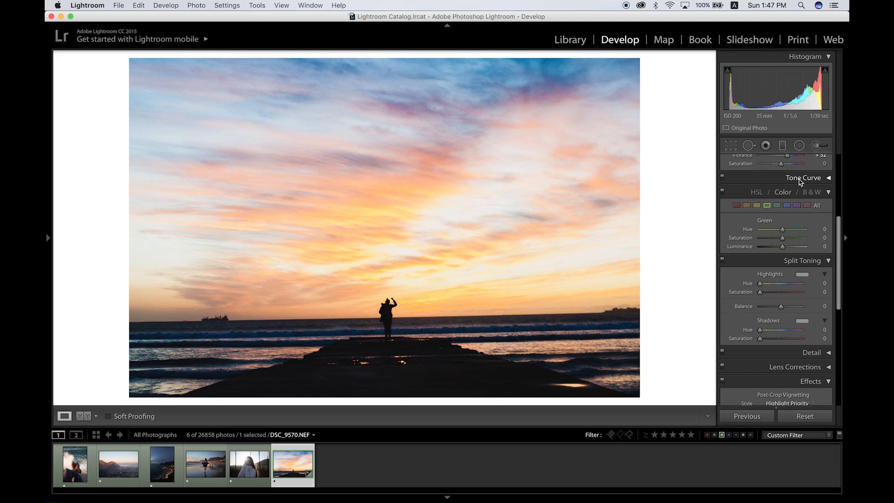
pyautogui.moveTo(782, 197)
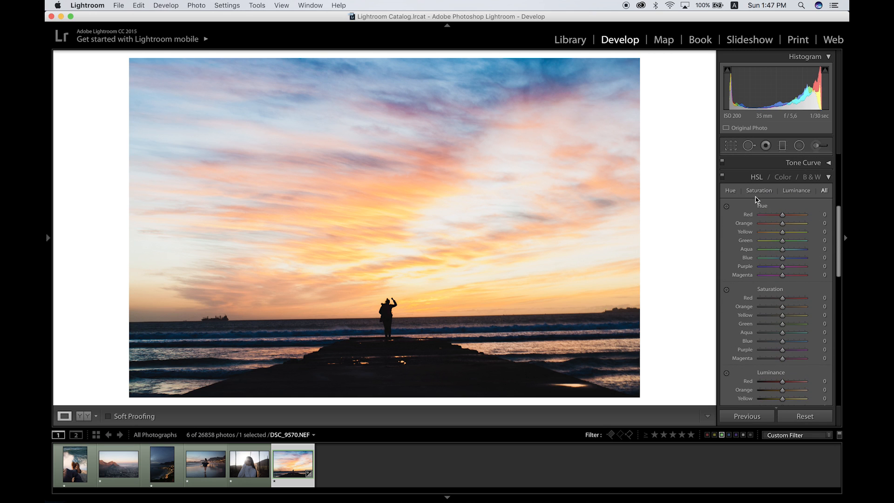
# In HSL Color, shift the Blue hue toward teal and boost Orange saturation.
pyautogui.click(782, 177)
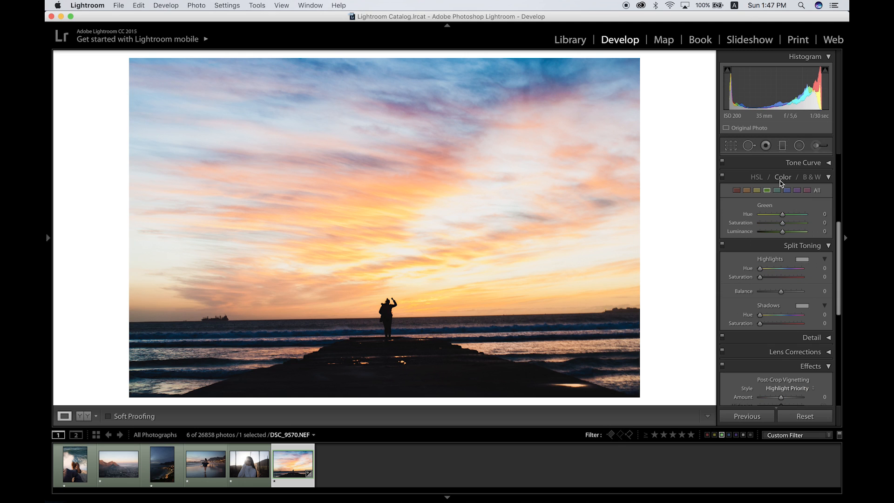
pyautogui.click(786, 191)
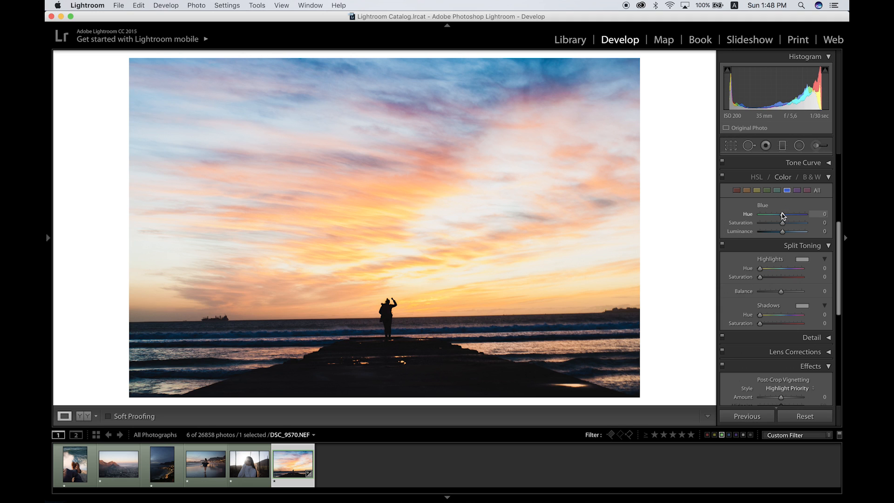
pyautogui.moveTo(784, 215); pyautogui.dragTo(778, 215)
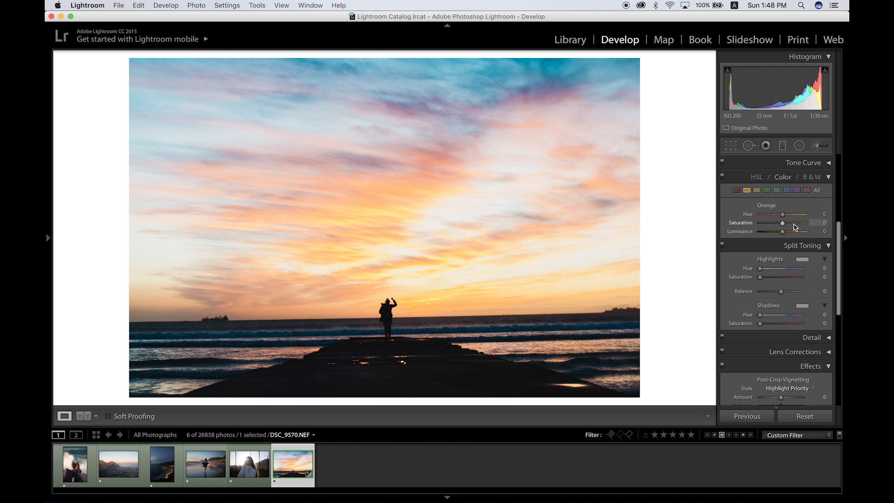
pyautogui.moveTo(782, 223); pyautogui.dragTo(792, 222)
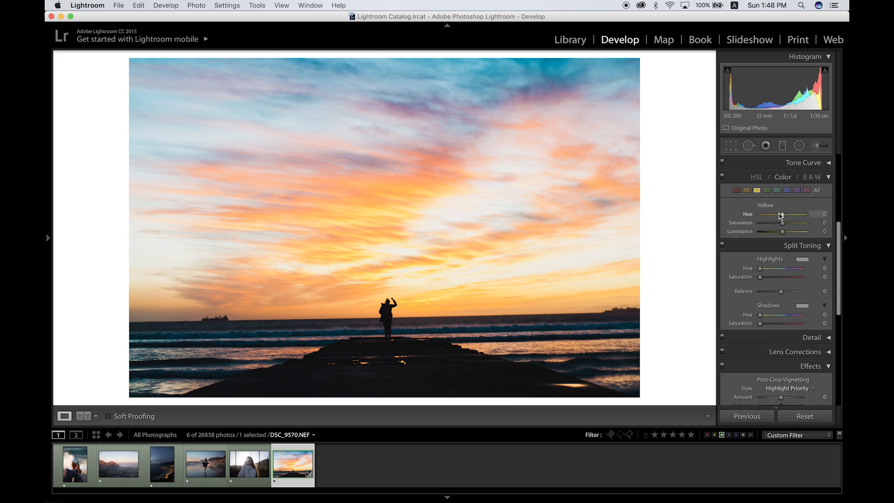
# Experiment with Yellow hue and saturation shifts, returning both to neutral.
pyautogui.moveTo(780, 214); pyautogui.dragTo(759, 214)
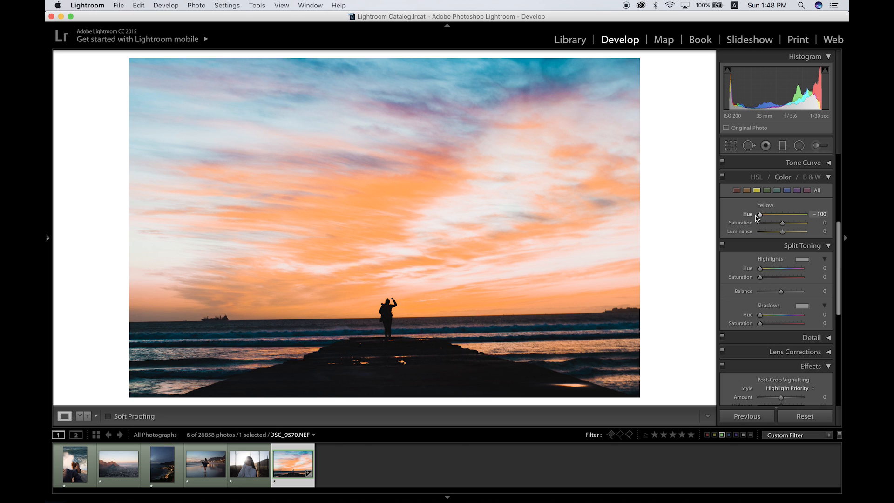
pyautogui.moveTo(758, 214); pyautogui.dragTo(772, 214)
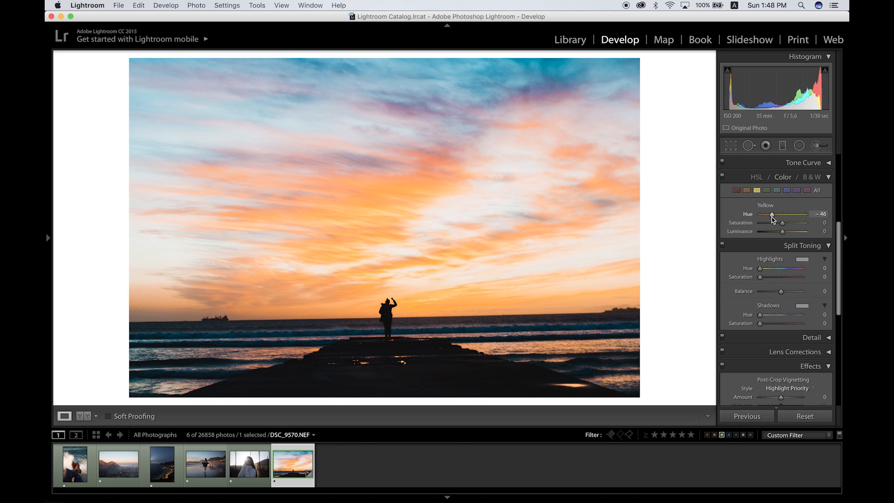
pyautogui.moveTo(773, 214); pyautogui.dragTo(781, 213)
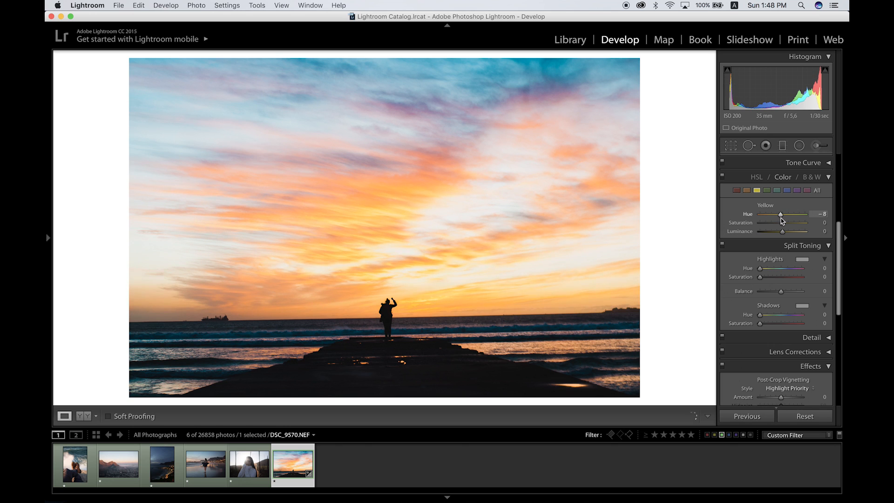
pyautogui.moveTo(781, 214); pyautogui.dragTo(782, 213)
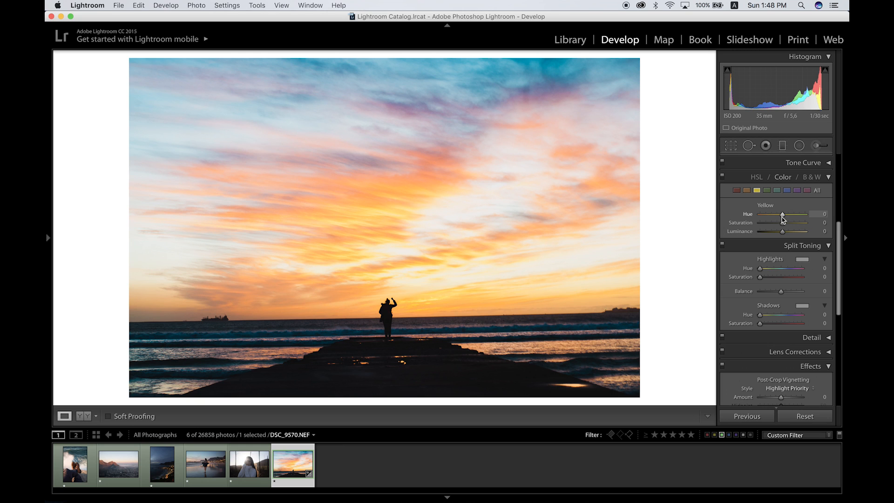
pyautogui.moveTo(782, 223); pyautogui.dragTo(791, 223)
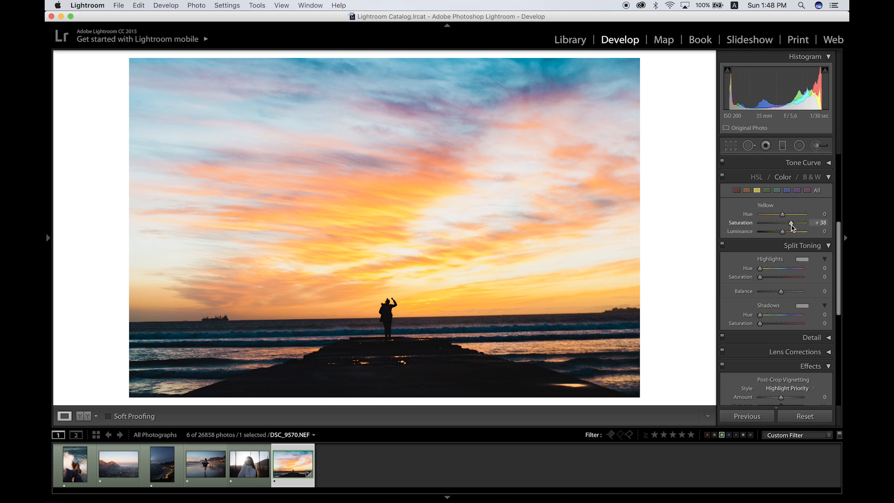
pyautogui.moveTo(803, 223); pyautogui.dragTo(782, 223)
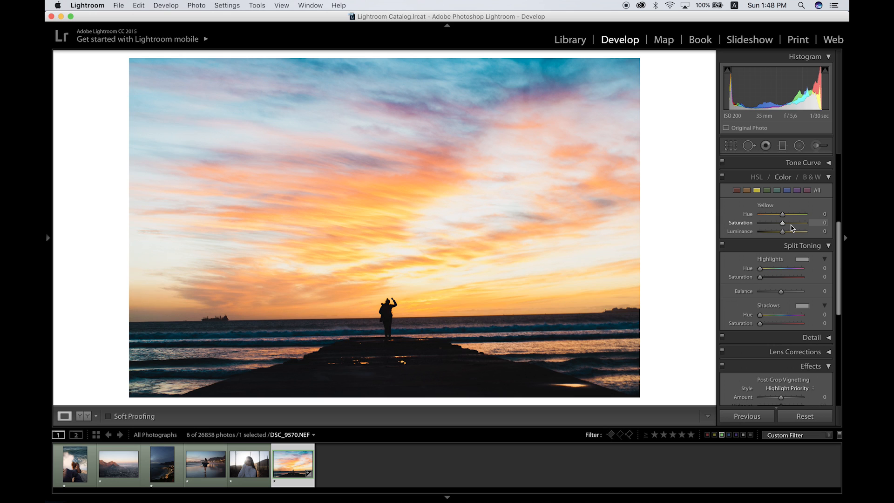
pyautogui.moveTo(782, 223); pyautogui.dragTo(793, 223)
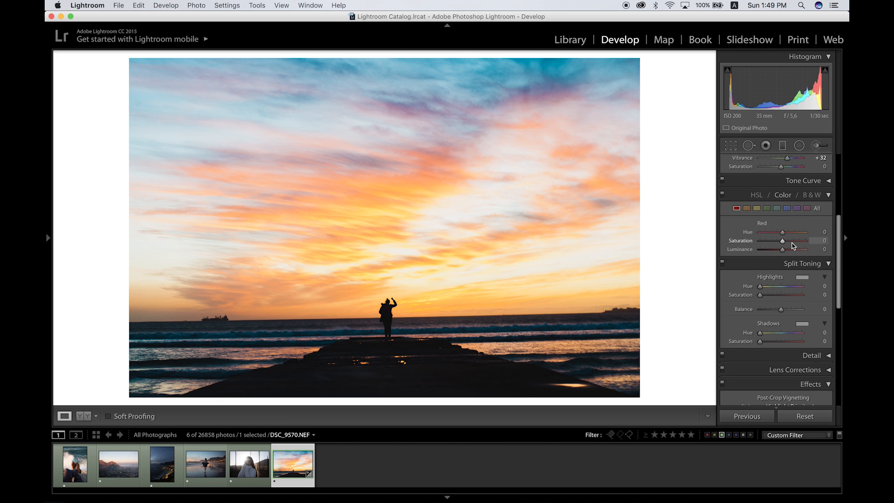
# Boost Red saturation to +64, select Magenta, and raise Purple saturation to +55.
pyautogui.moveTo(782, 240); pyautogui.dragTo(791, 240)
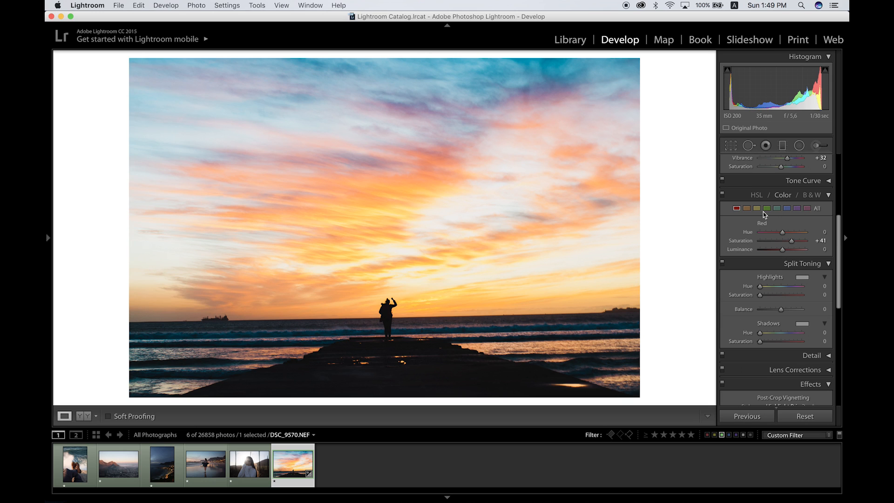
pyautogui.moveTo(764, 209)
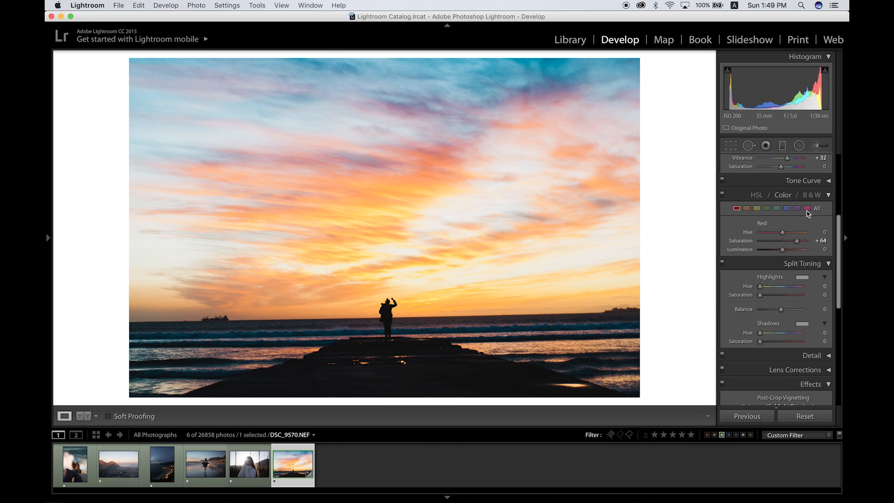
pyautogui.click(806, 208)
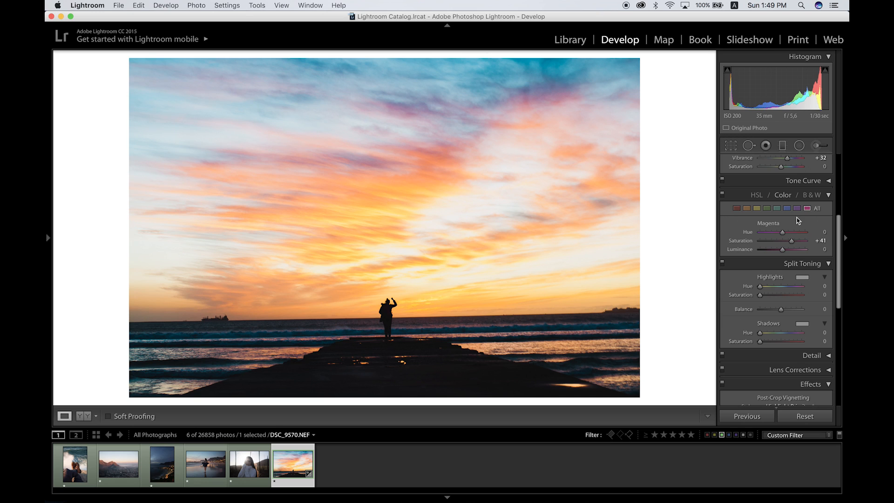
pyautogui.moveTo(391, 168)
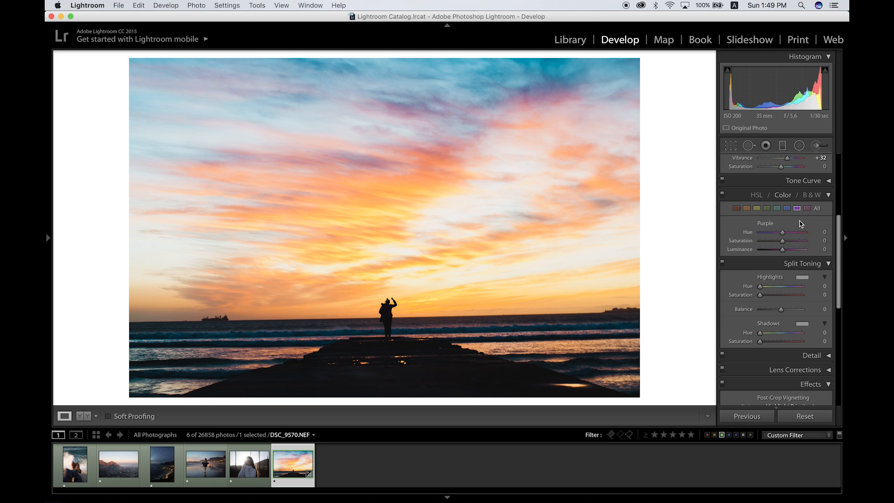
pyautogui.moveTo(782, 240); pyautogui.dragTo(794, 241)
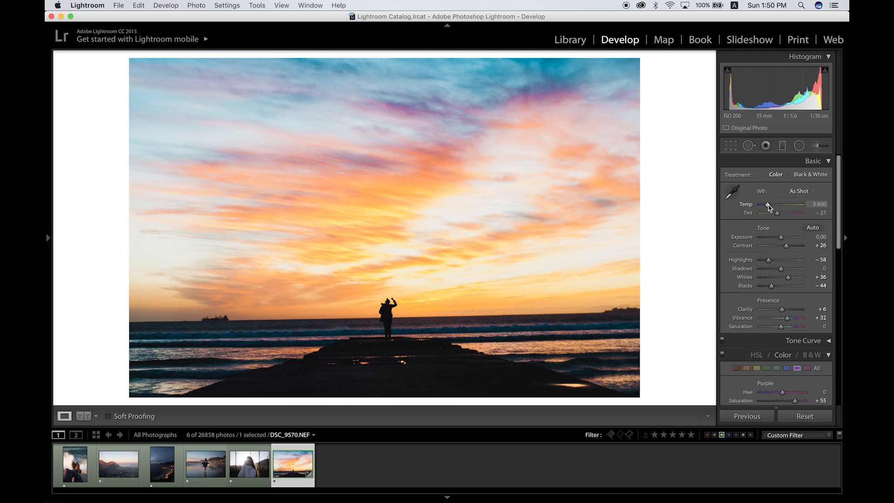
pyautogui.moveTo(769, 204); pyautogui.dragTo(776, 204)
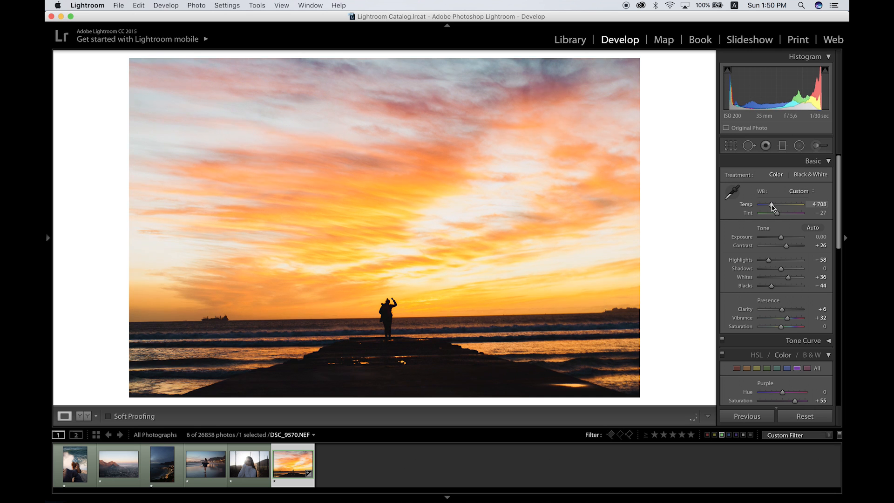
pyautogui.moveTo(772, 204); pyautogui.dragTo(761, 204)
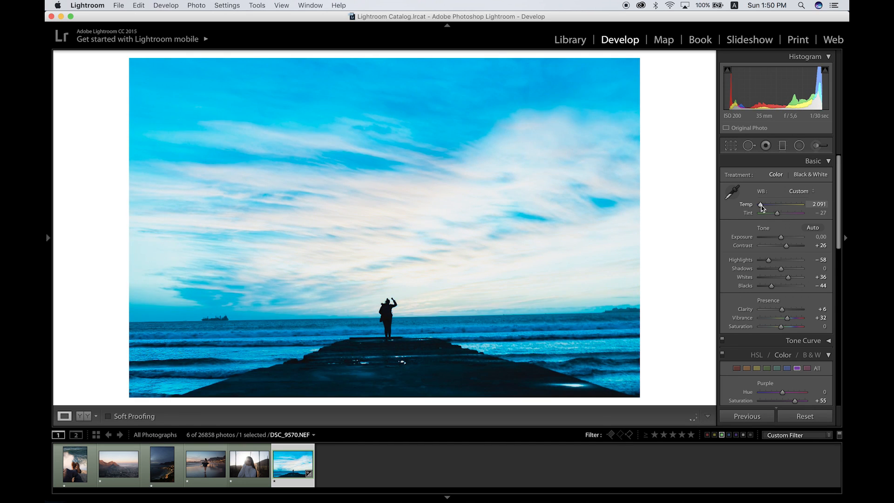
pyautogui.moveTo(761, 204); pyautogui.dragTo(769, 204)
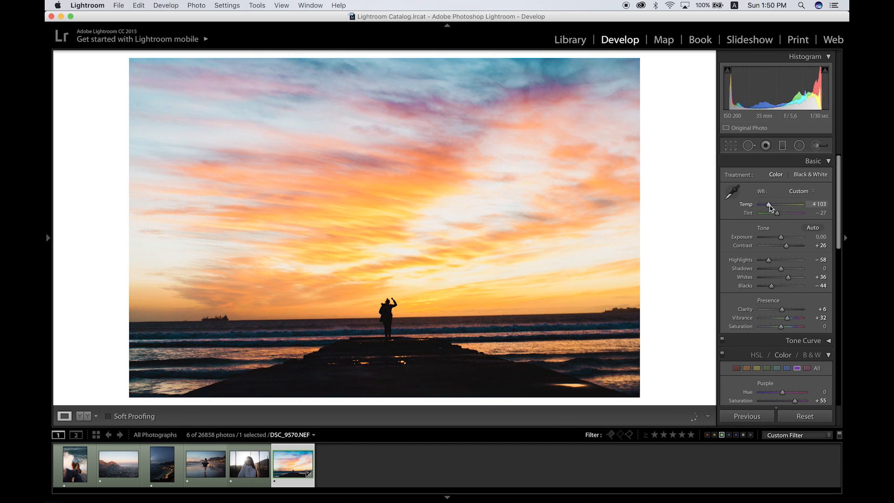
pyautogui.moveTo(769, 203); pyautogui.dragTo(763, 204)
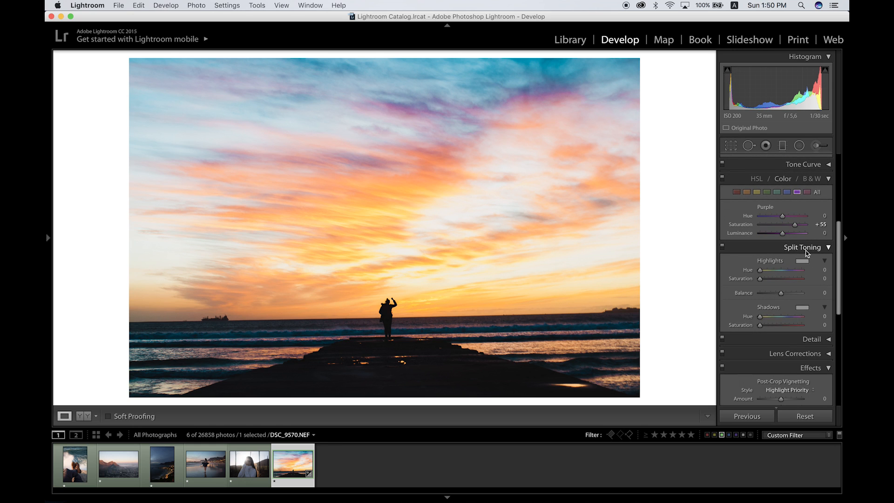
pyautogui.click(812, 160)
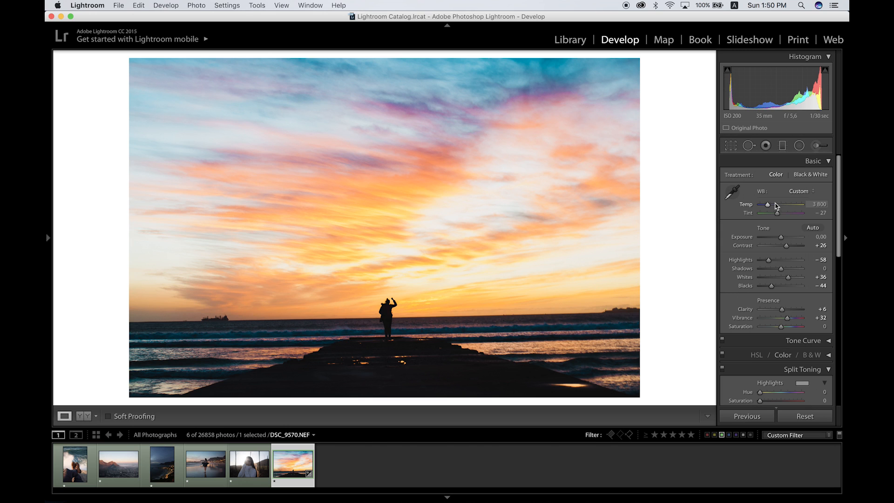
# Straighten the photo by drawing a level line along the ocean horizon.
pyautogui.click(730, 145)
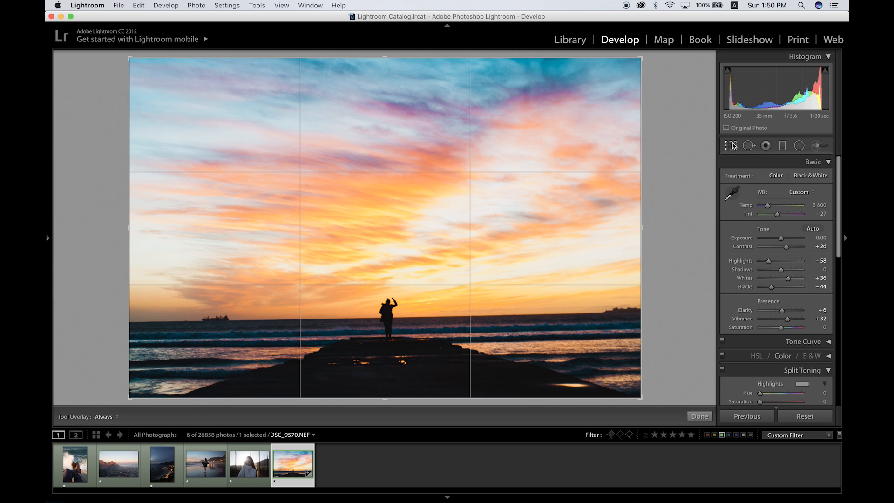
pyautogui.click(730, 146)
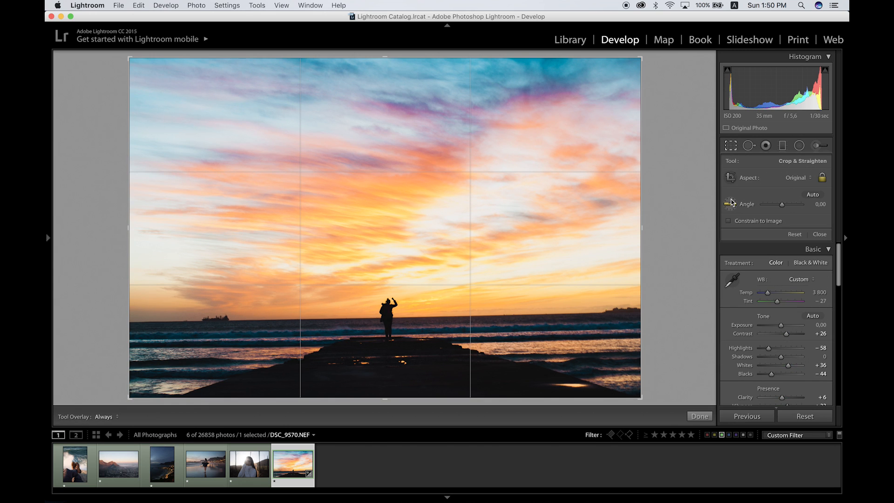
pyautogui.moveTo(731, 202)
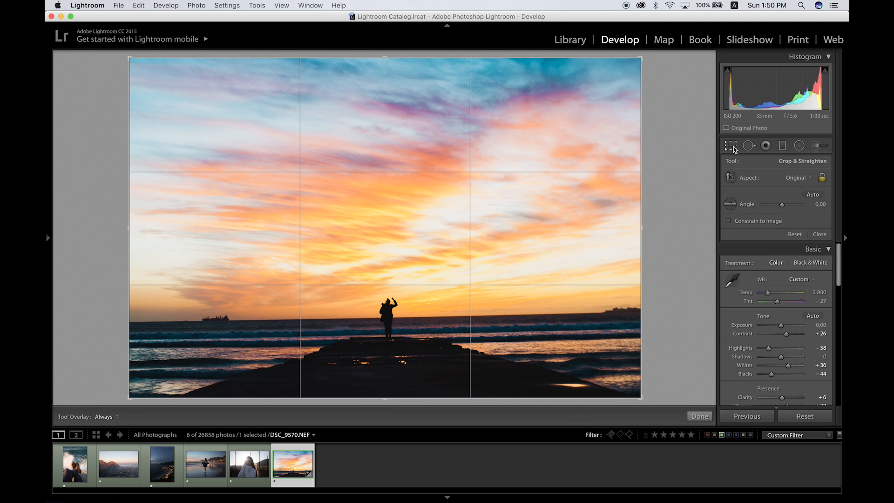
pyautogui.moveTo(731, 146)
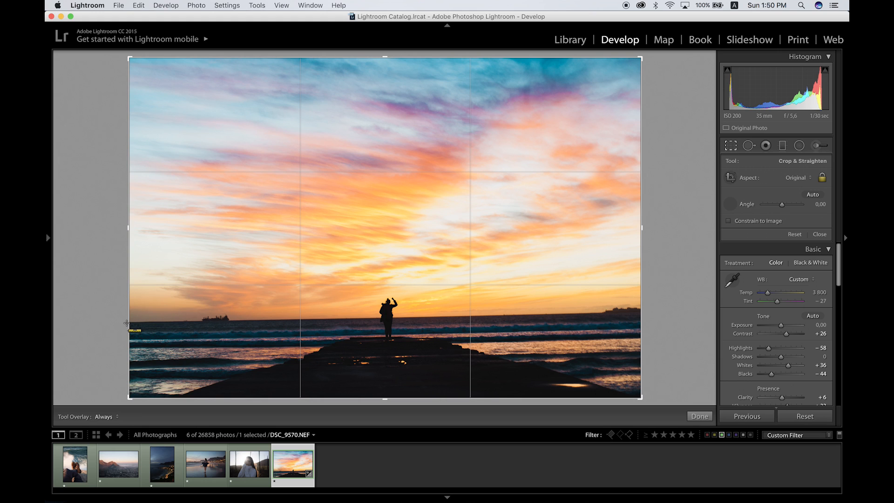
pyautogui.moveTo(129, 323); pyautogui.dragTo(536, 318)
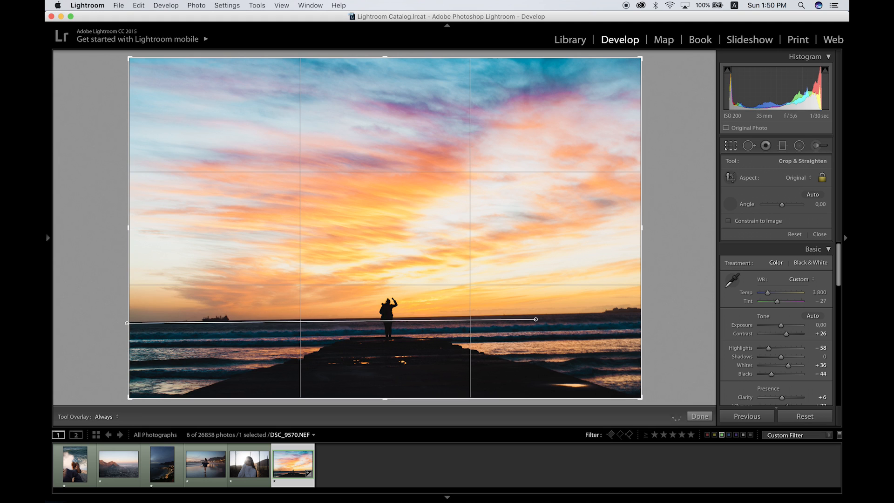
pyautogui.moveTo(534, 318); pyautogui.dragTo(660, 312)
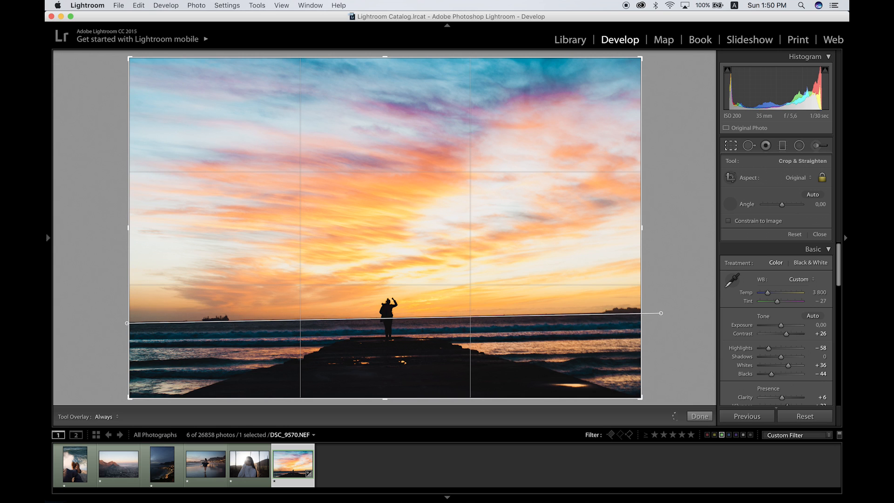
pyautogui.moveTo(661, 312); pyautogui.dragTo(661, 319)
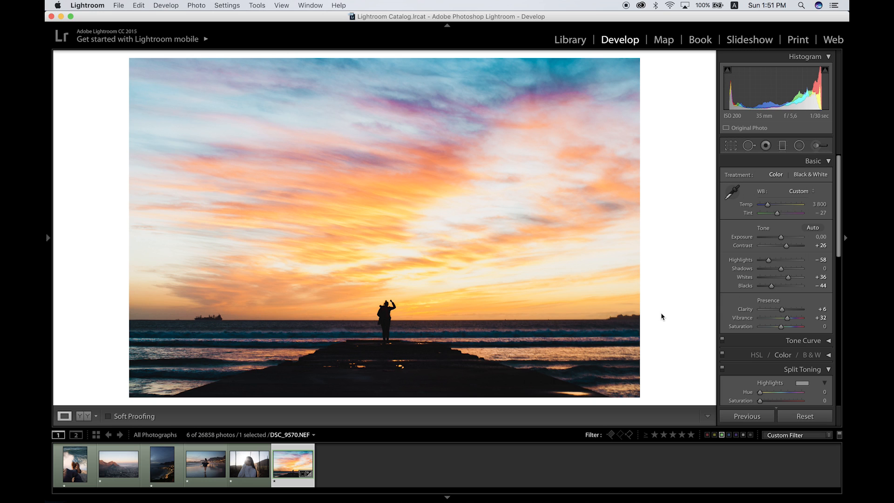
pyautogui.moveTo(721, 302)
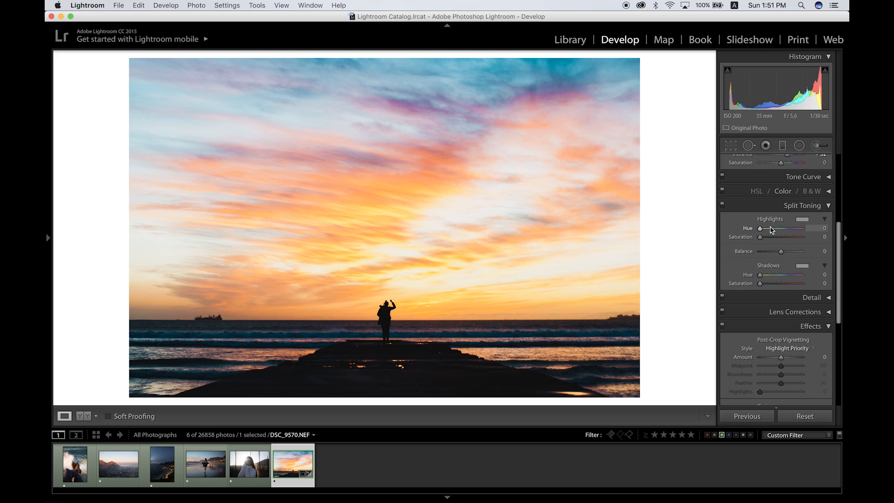
pyautogui.moveTo(785, 230)
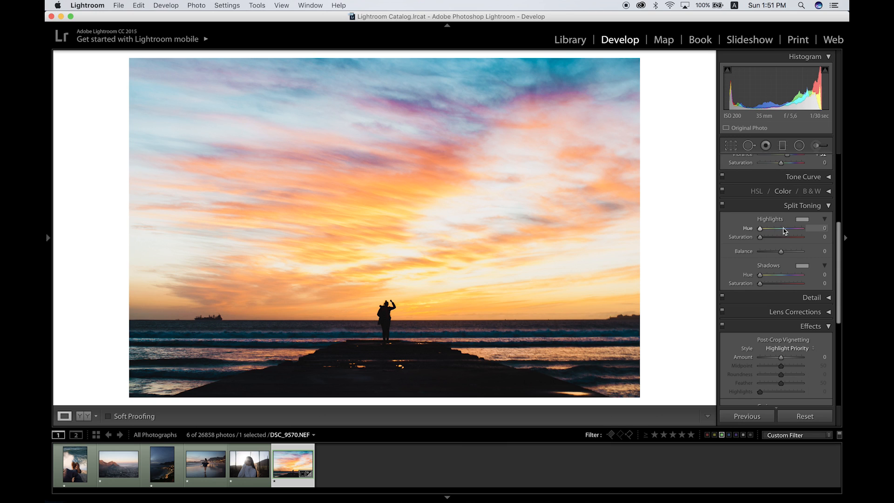
pyautogui.moveTo(768, 234)
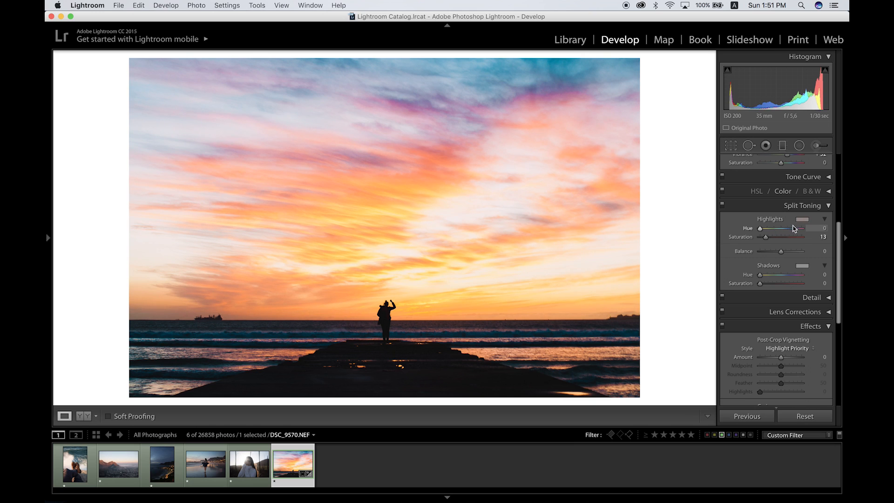
# Try a warm highlight tint and raise the shadow tint saturation toward 22.
pyautogui.click(803, 219)
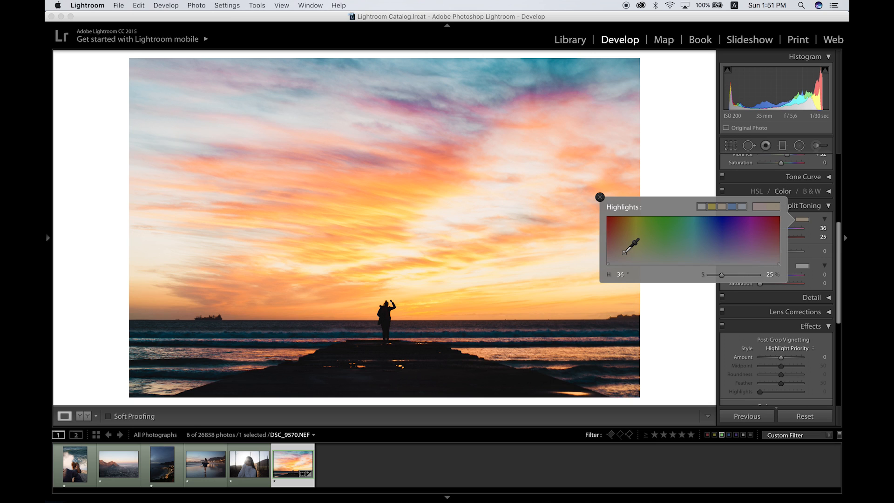
pyautogui.click(600, 197)
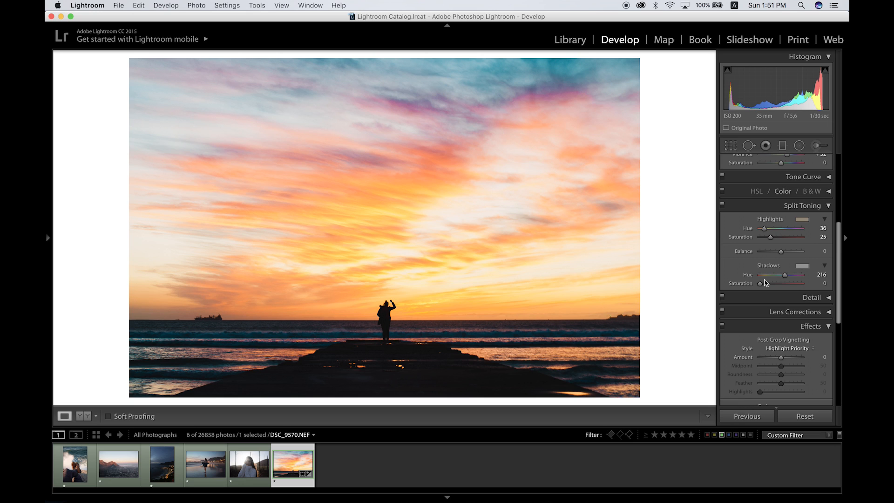
pyautogui.moveTo(774, 222)
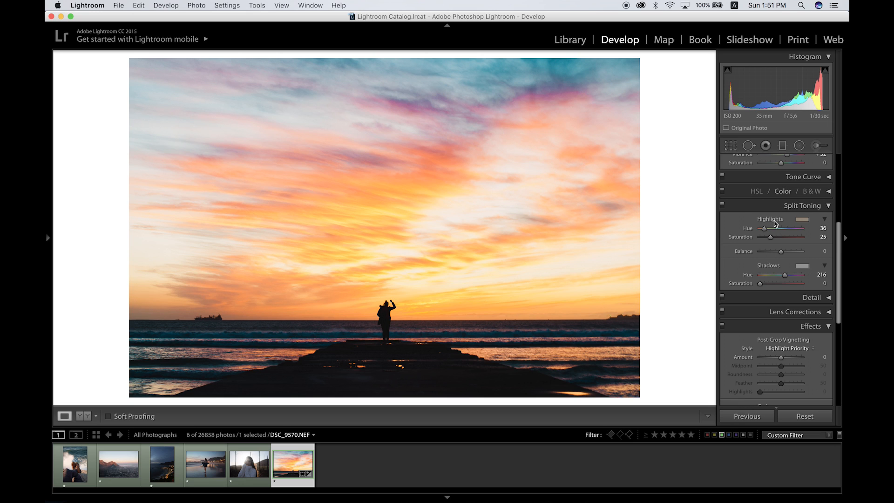
pyautogui.moveTo(775, 284); pyautogui.dragTo(786, 284)
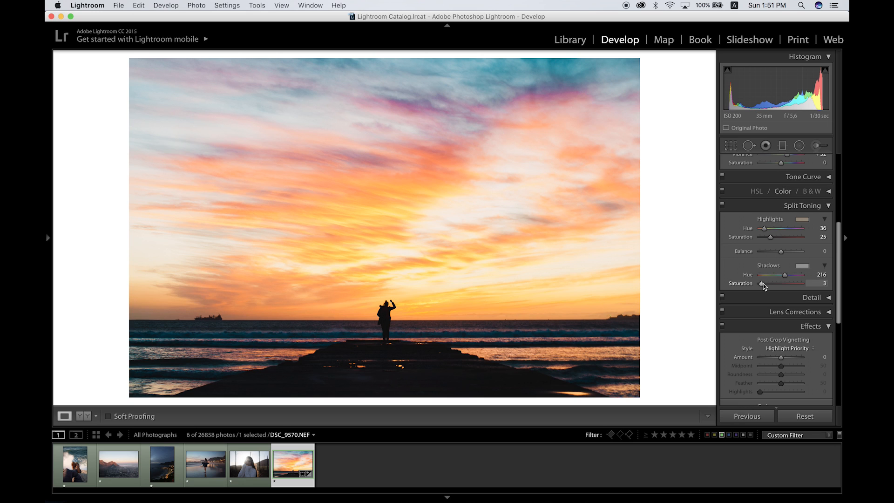
pyautogui.moveTo(764, 284); pyautogui.dragTo(776, 285)
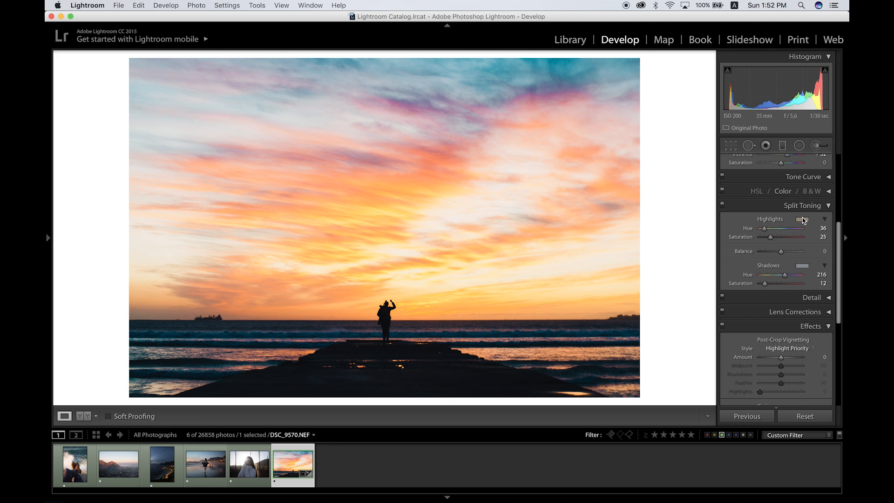
# Pick a cool blue highlight hue (215) and a warm orange shadow hue (37).
pyautogui.click(800, 220)
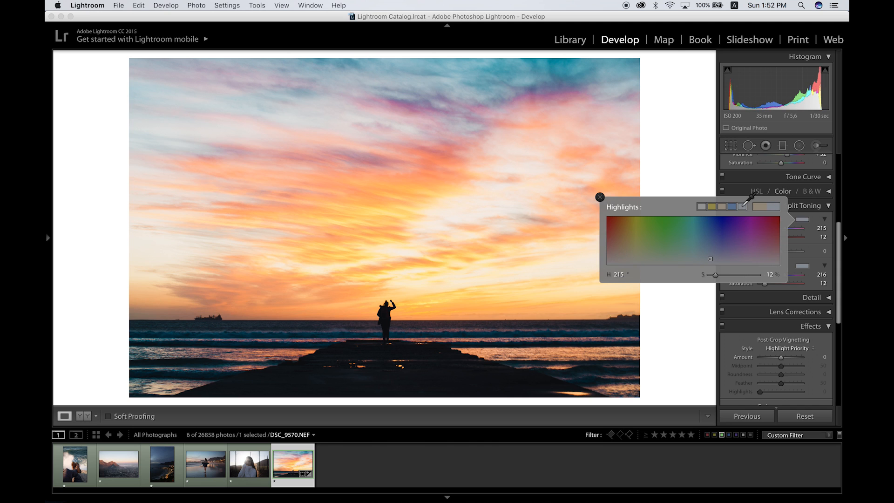
pyautogui.click(600, 197)
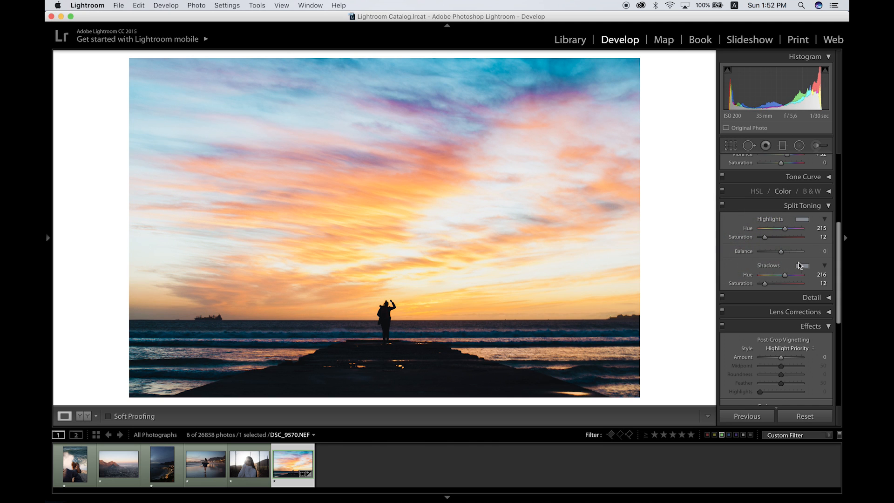
pyautogui.click(801, 265)
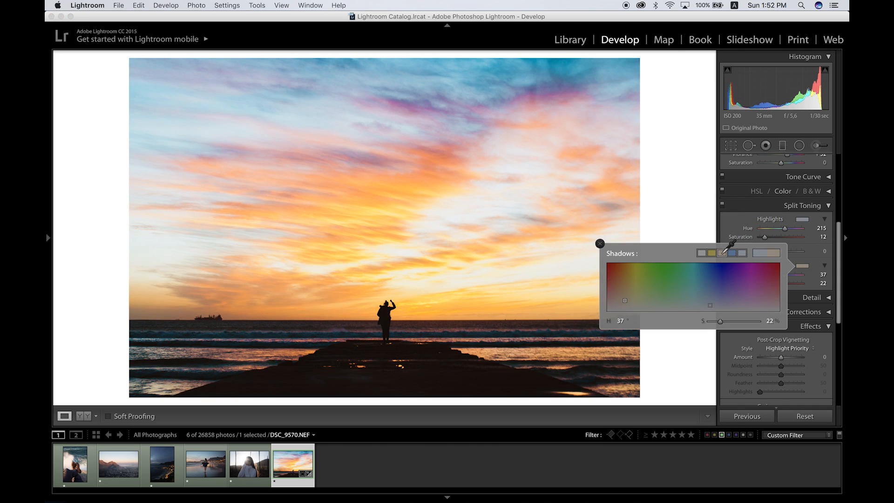
pyautogui.click(600, 244)
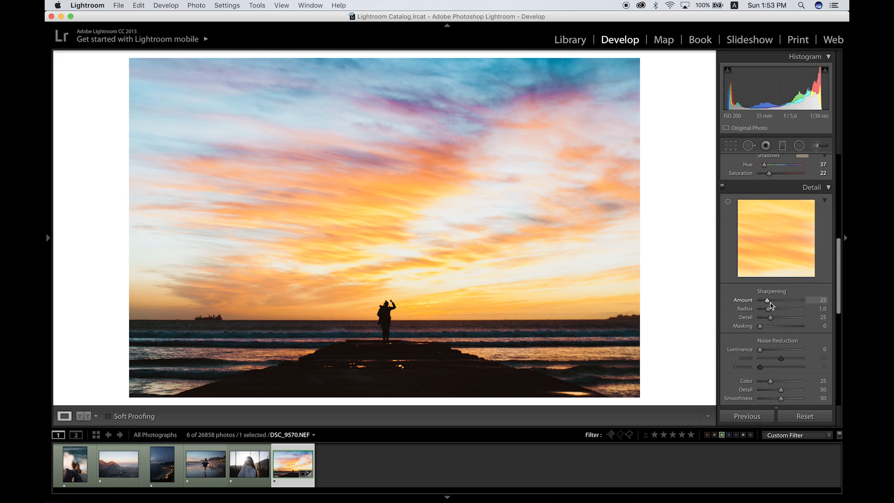
pyautogui.moveTo(794, 311)
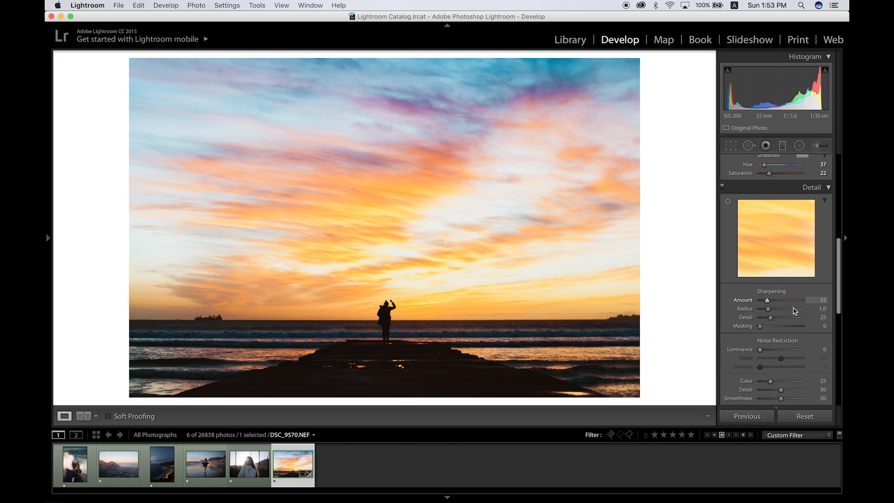
# Push Sharpening Amount up to 150, then bring it back and settle at 46.
pyautogui.moveTo(784, 301); pyautogui.dragTo(795, 301)
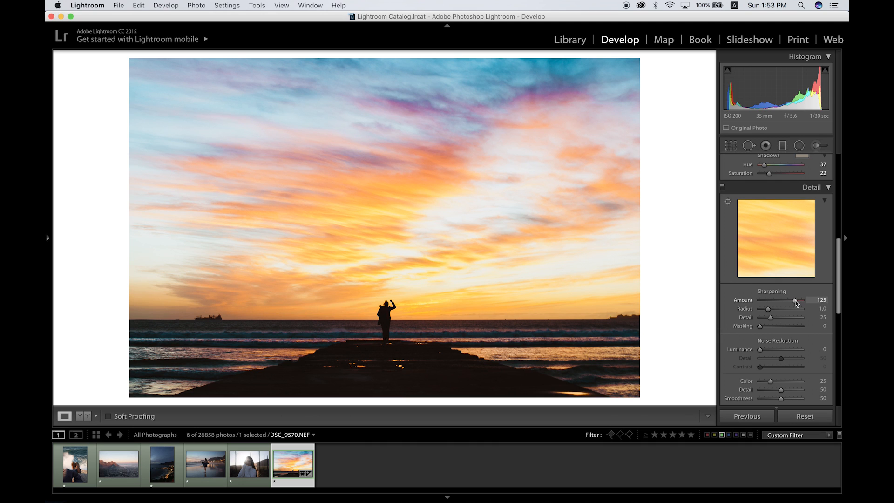
pyautogui.moveTo(795, 300); pyautogui.dragTo(816, 300)
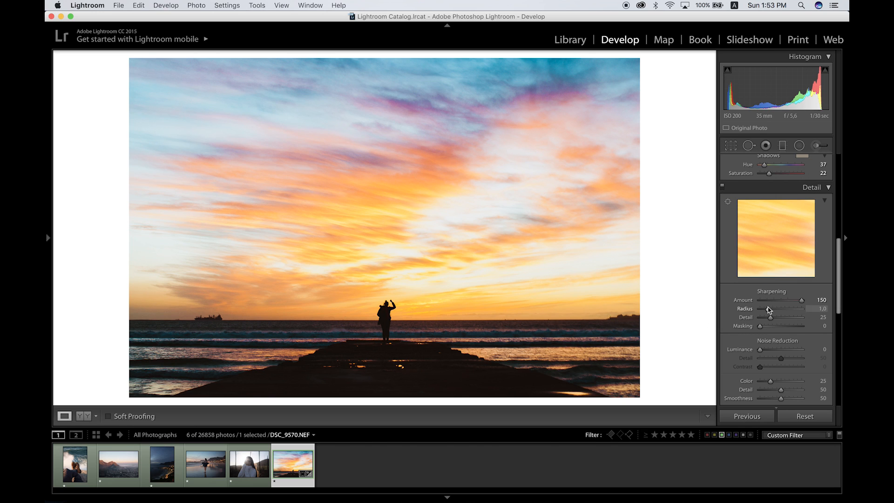
pyautogui.moveTo(805, 300); pyautogui.dragTo(771, 299)
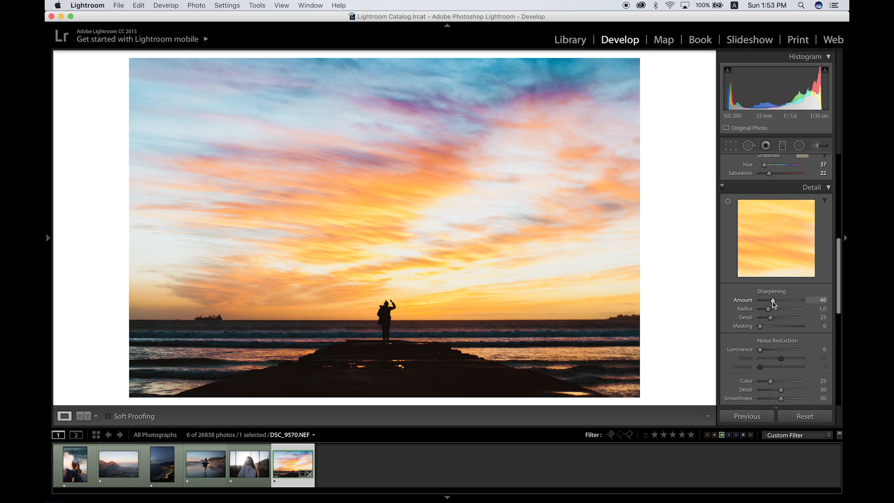
pyautogui.click(794, 203)
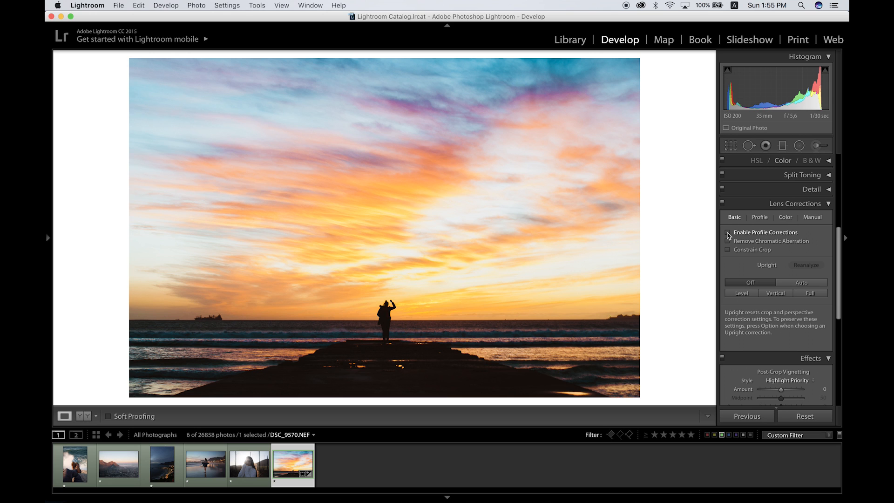
# Enable Profile Corrections to apply the Sigma 35mm lens profile.
pyautogui.click(727, 233)
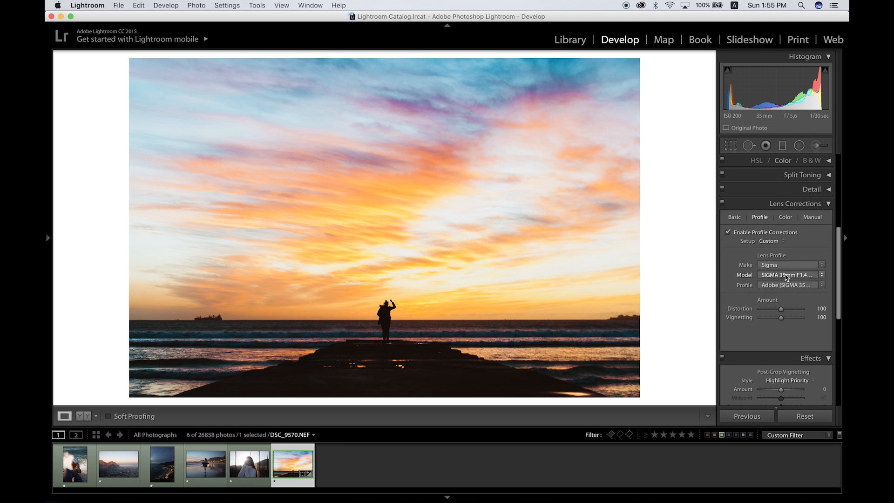
pyautogui.moveTo(518, 197)
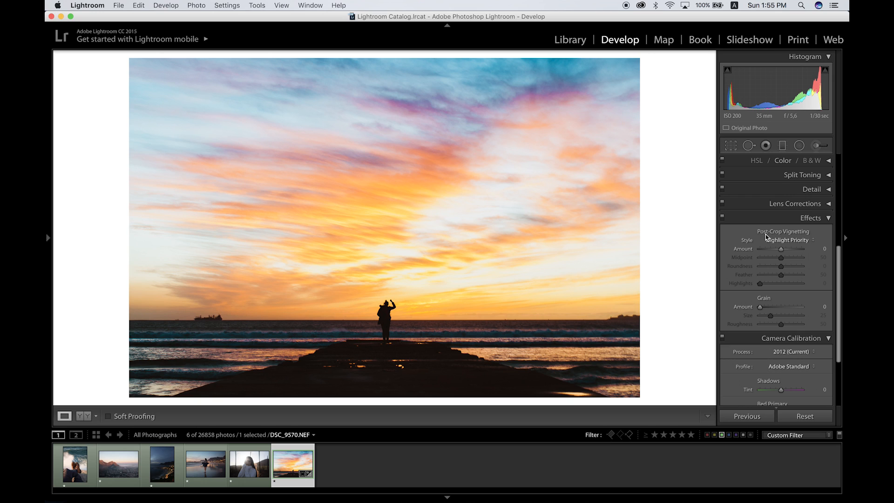
pyautogui.moveTo(760, 308)
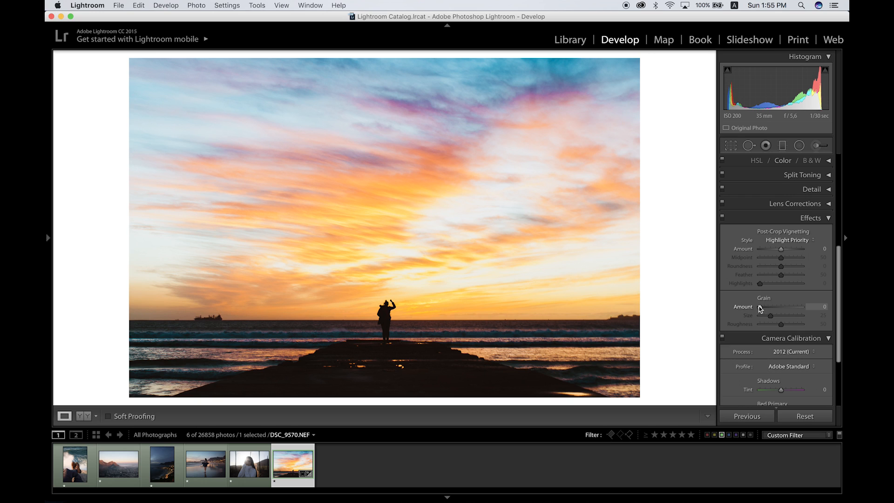
# Raise Grain Amount from zero and fine-tune it to 26.
pyautogui.moveTo(757, 314); pyautogui.dragTo(769, 314)
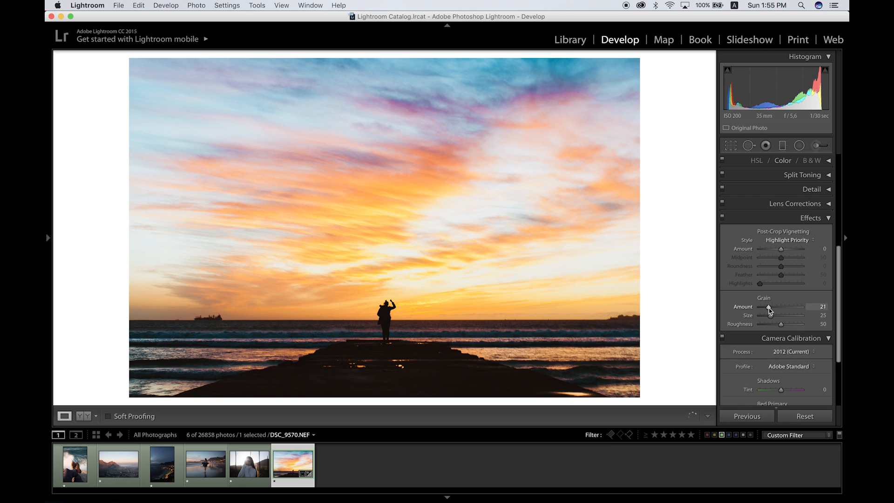
pyautogui.moveTo(766, 314); pyautogui.dragTo(775, 314)
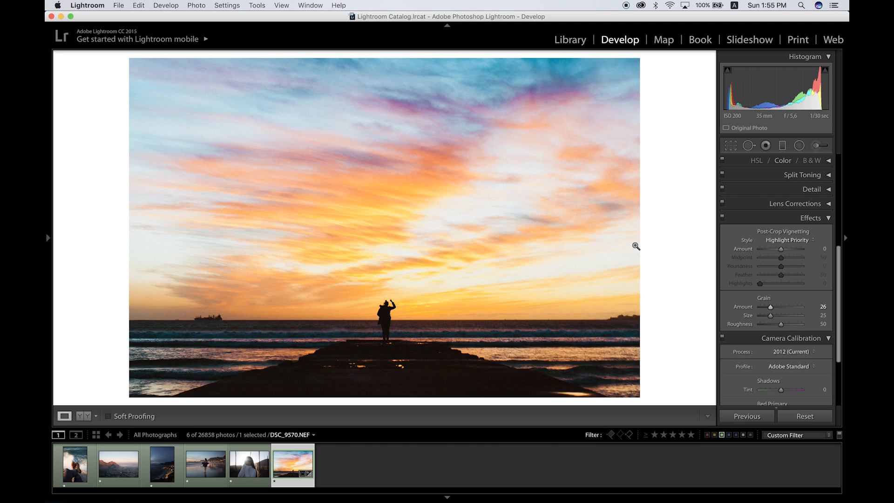
pyautogui.moveTo(783, 306); pyautogui.dragTo(758, 306)
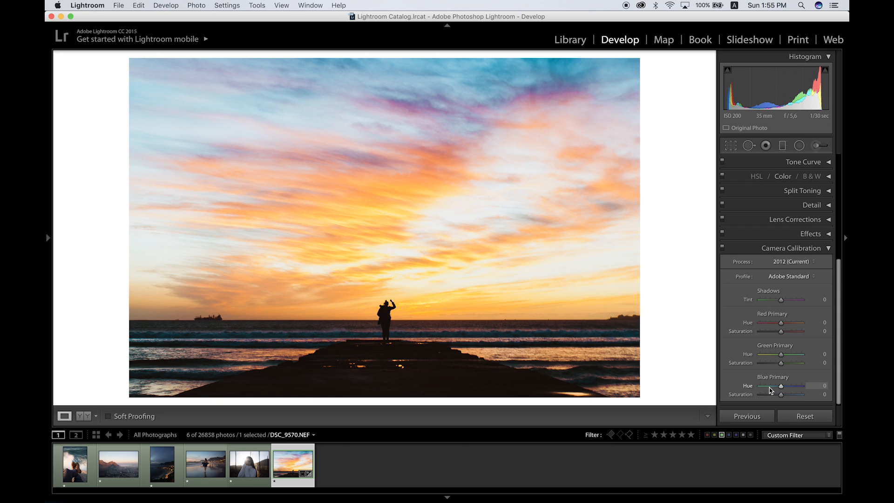
# Swing Blue Primary Hue strongly negative, then settle it around -35.
pyautogui.moveTo(798, 385); pyautogui.dragTo(770, 386)
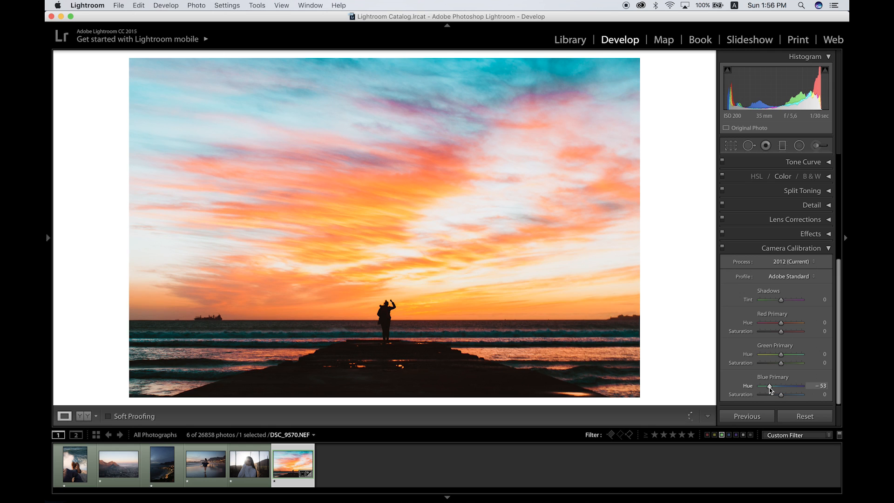
pyautogui.moveTo(789, 386); pyautogui.dragTo(772, 386)
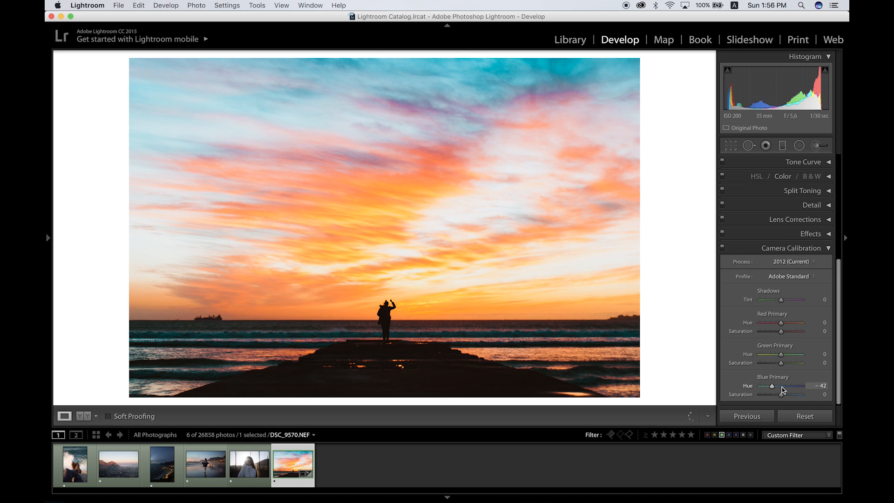
pyautogui.moveTo(781, 386); pyautogui.dragTo(773, 386)
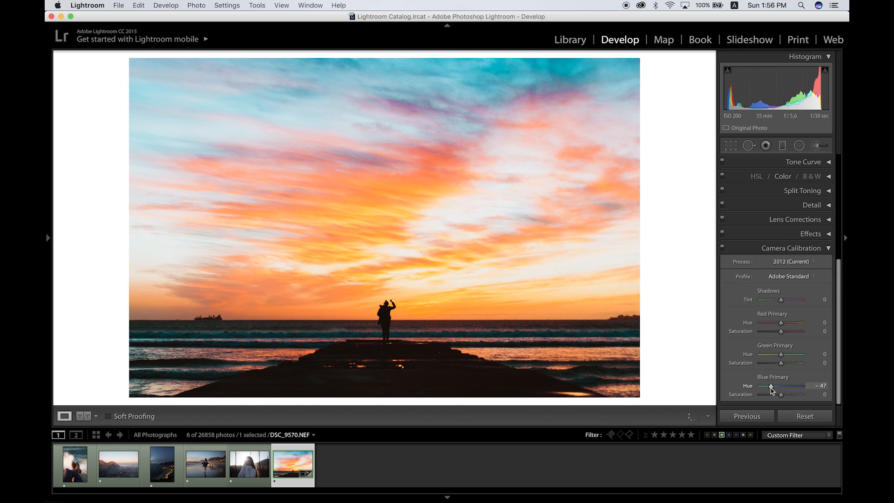
pyautogui.moveTo(773, 385); pyautogui.dragTo(781, 385)
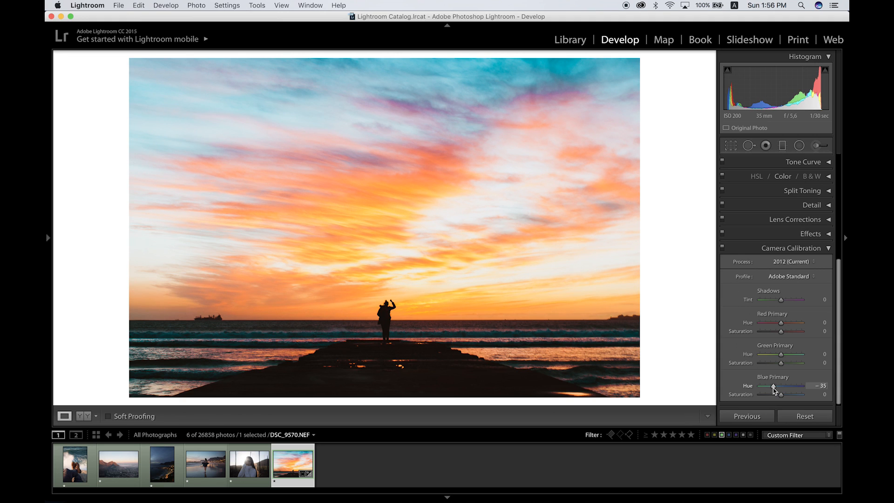
pyautogui.moveTo(781, 355); pyautogui.dragTo(797, 355)
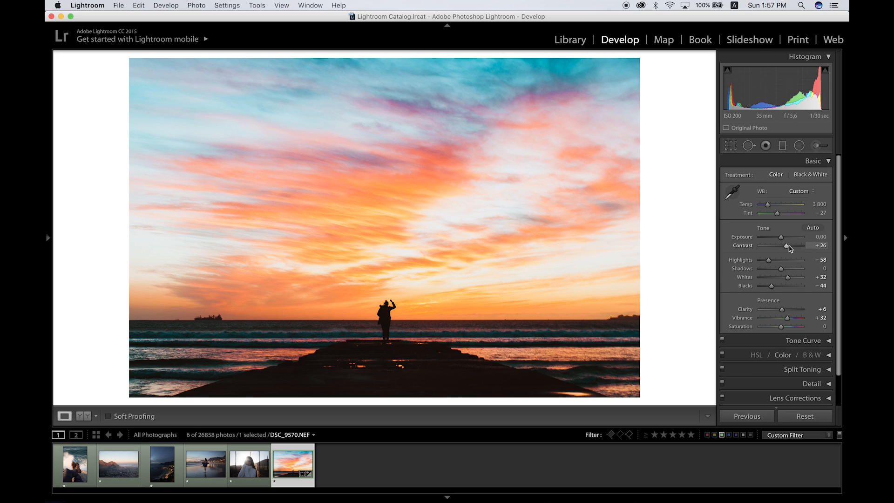
# Drag the Whites slider from +32 down to 0.
pyautogui.moveTo(793, 277); pyautogui.dragTo(775, 277)
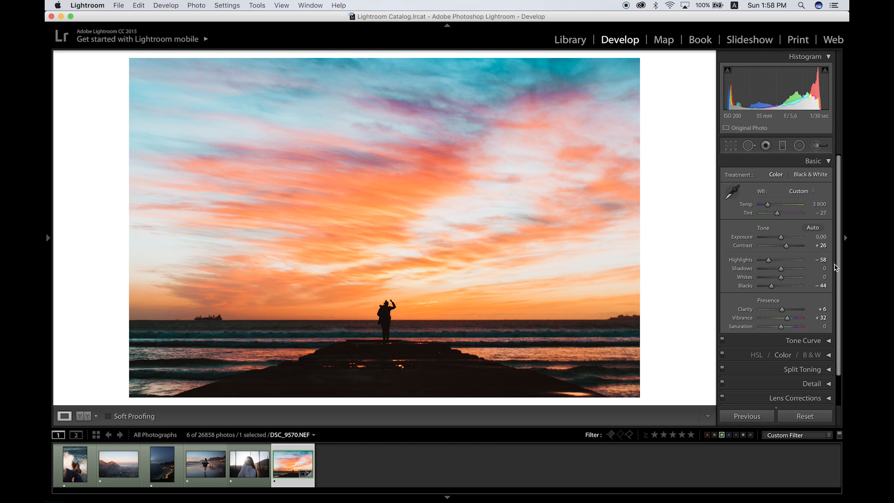
pyautogui.moveTo(839, 268)
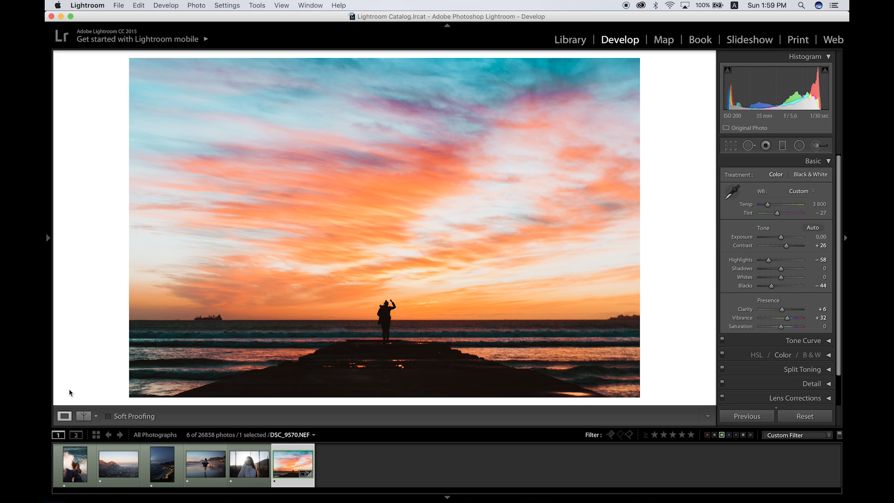
# Cycle before/after views: vertical split, top/bottom split, then side by side.
pyautogui.click(85, 416)
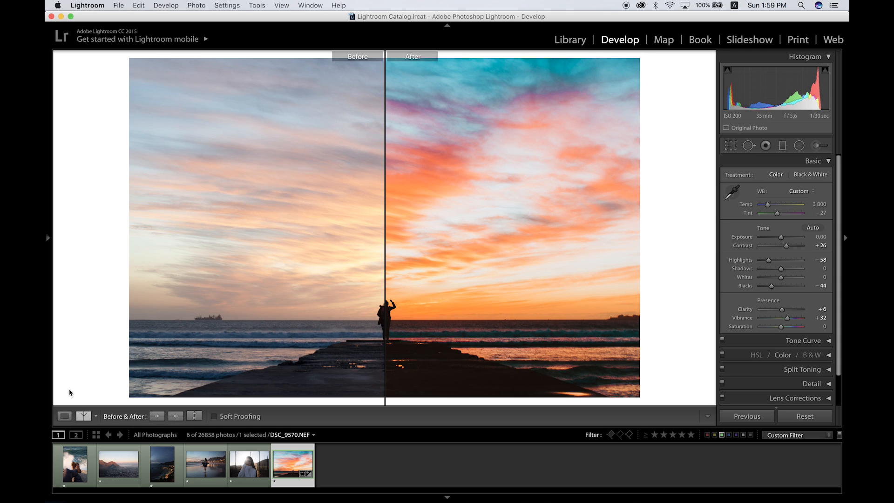
pyautogui.click(84, 416)
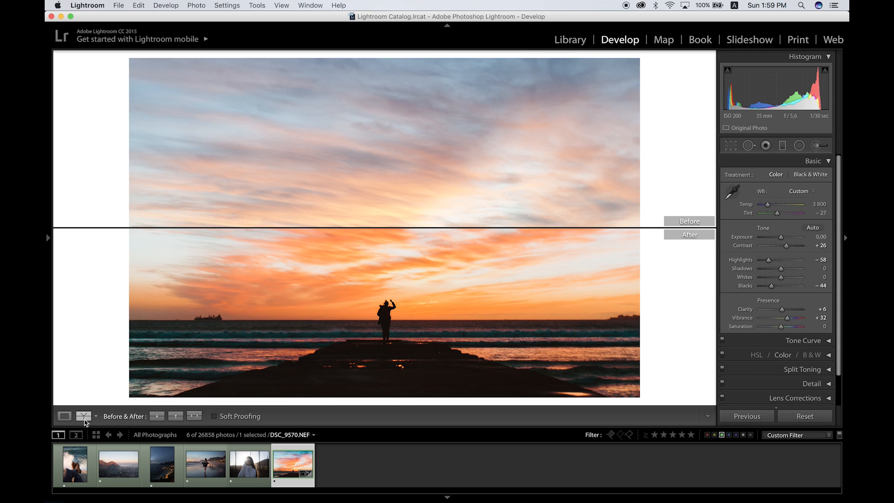
pyautogui.click(84, 416)
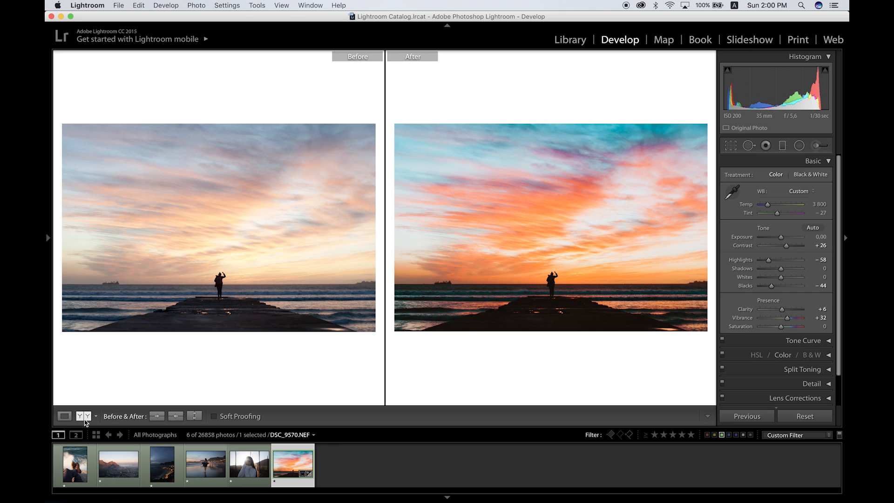
# Return to the edited-only view and export the photo as DSC_9570.jpg to the desktop.
pyautogui.click(63, 416)
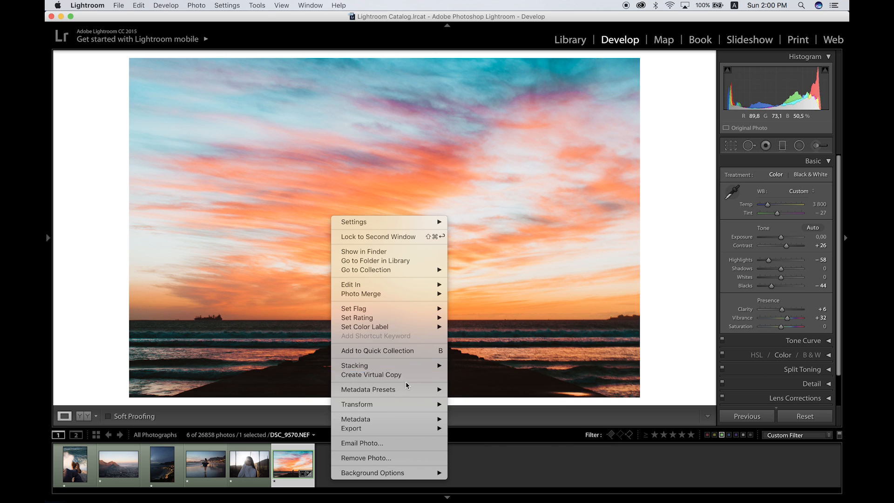
pyautogui.moveTo(351, 428)
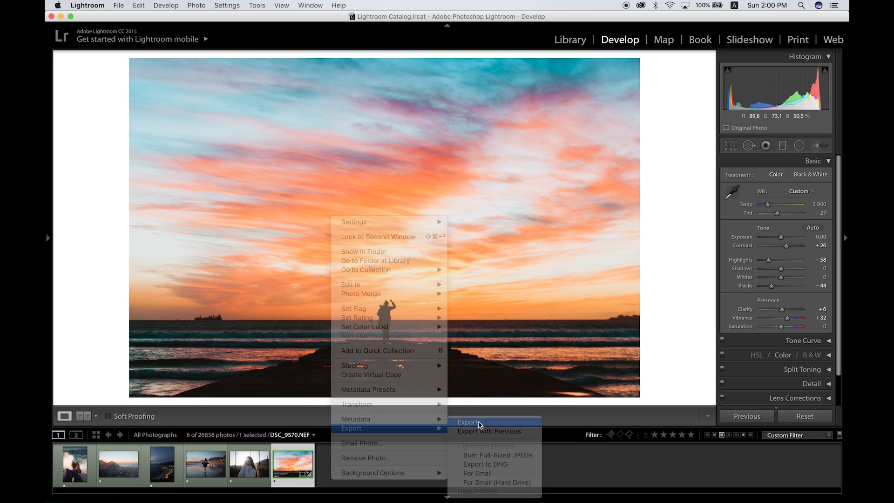
pyautogui.click(468, 422)
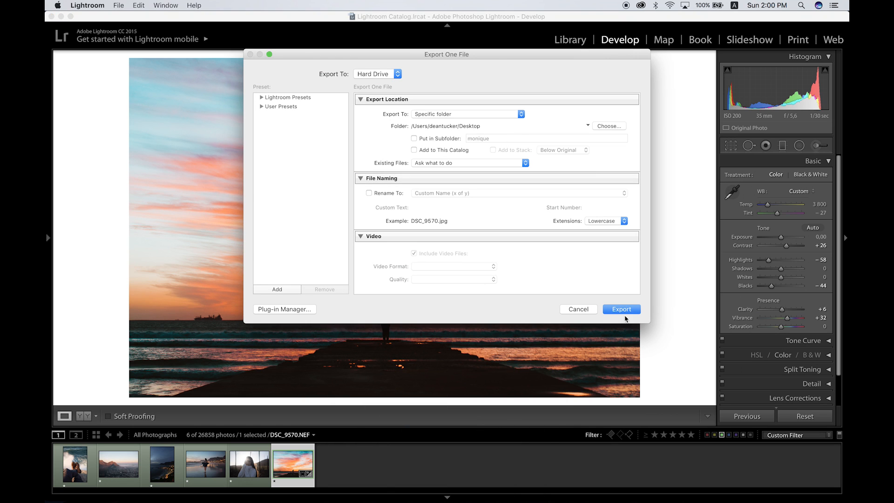
pyautogui.click(621, 309)
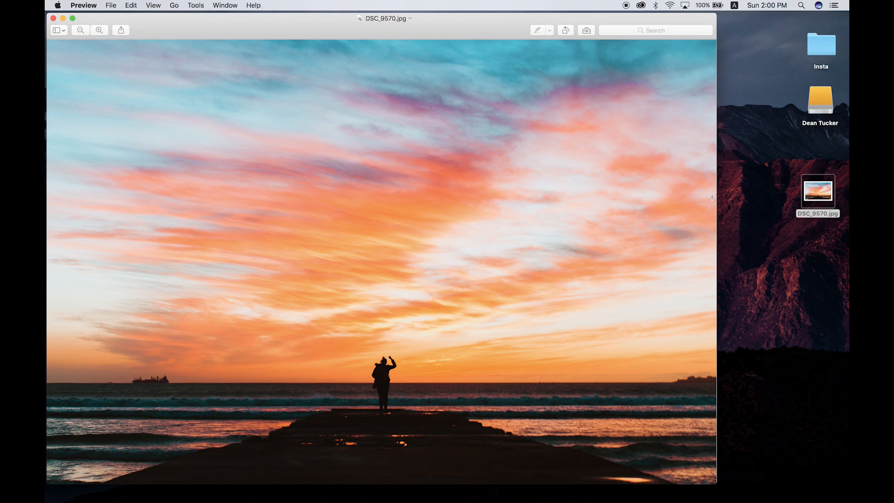